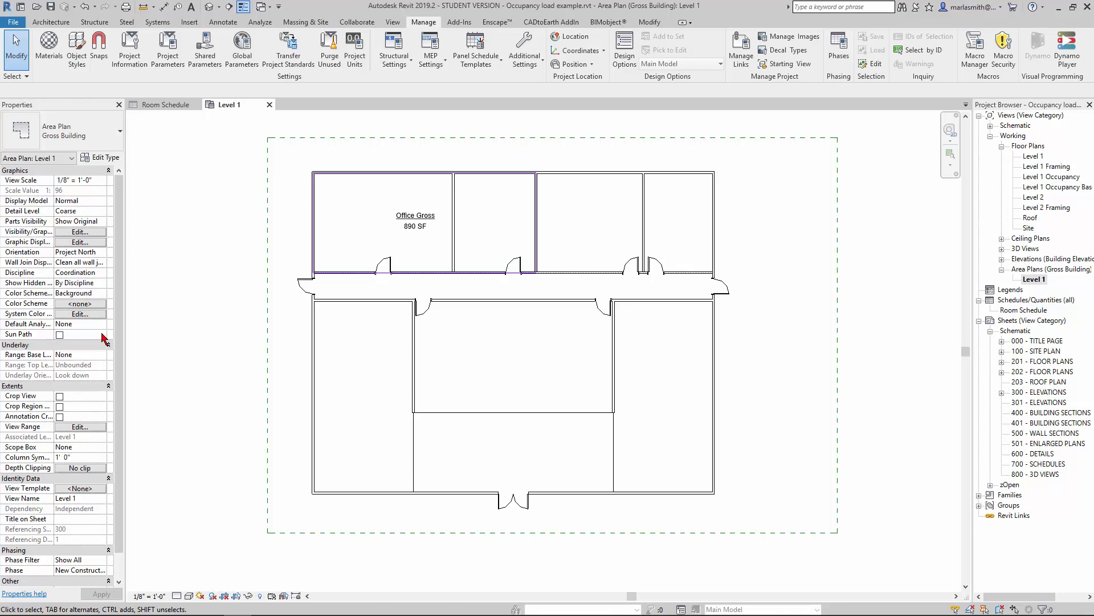
pyautogui.moveTo(193, 319)
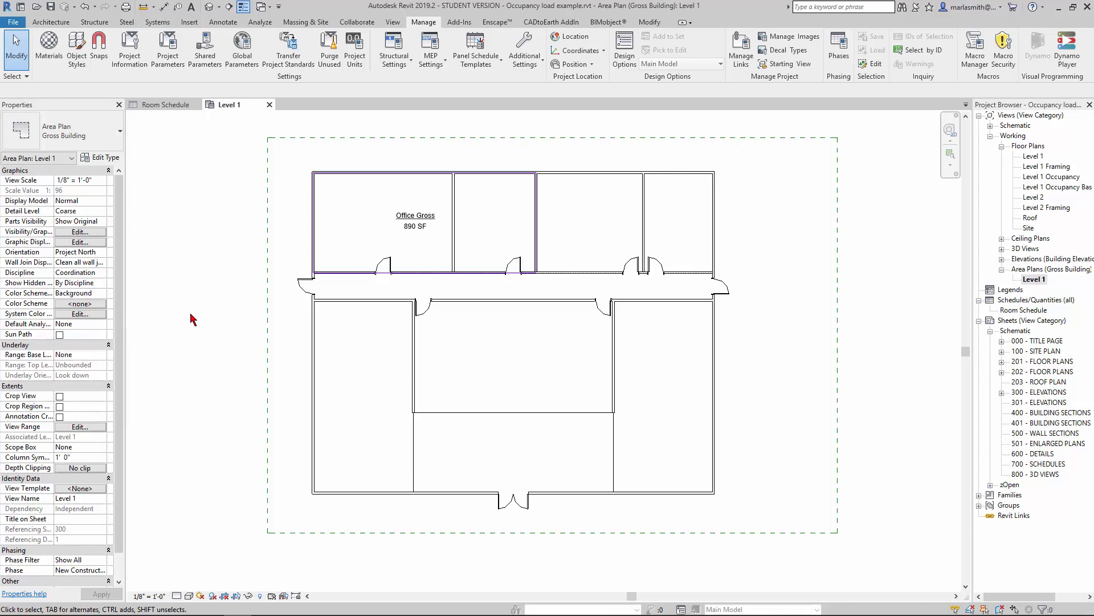
pyautogui.moveTo(340, 155)
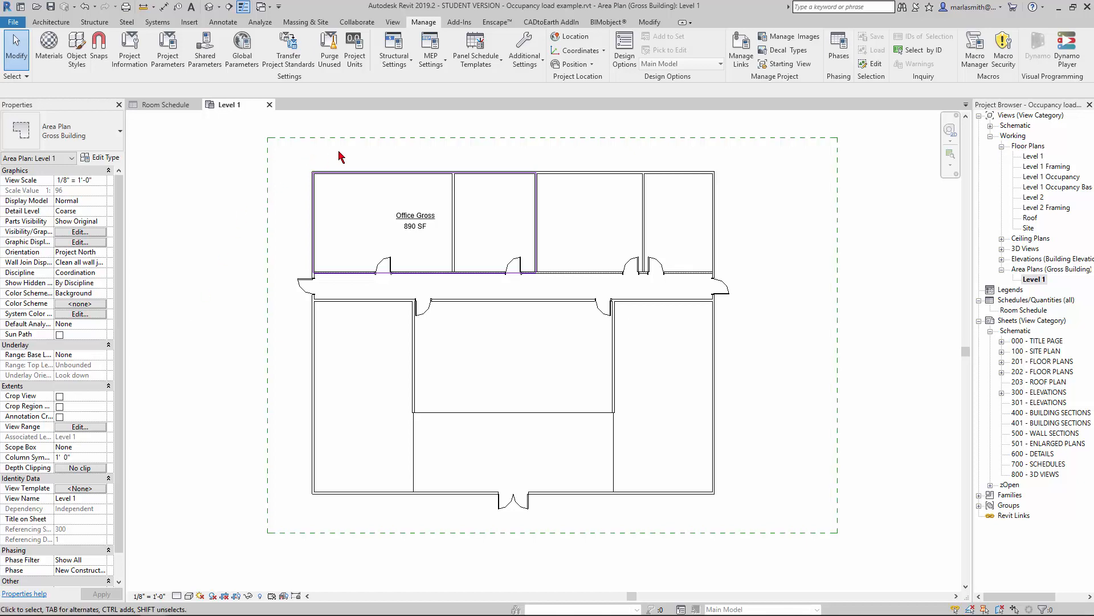
pyautogui.moveTo(328, 256)
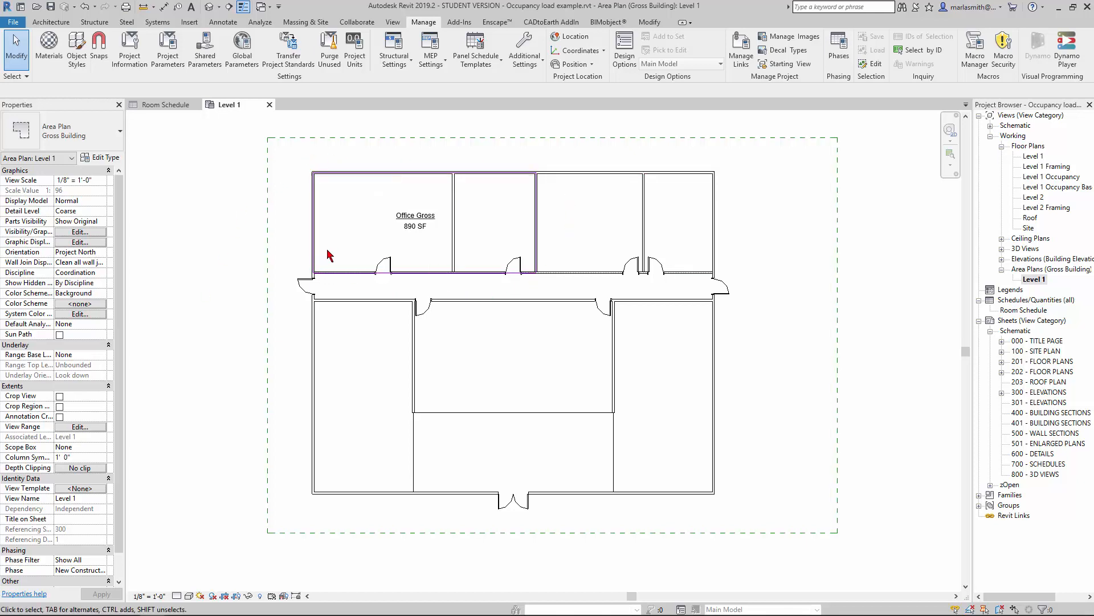
pyautogui.moveTo(552, 243)
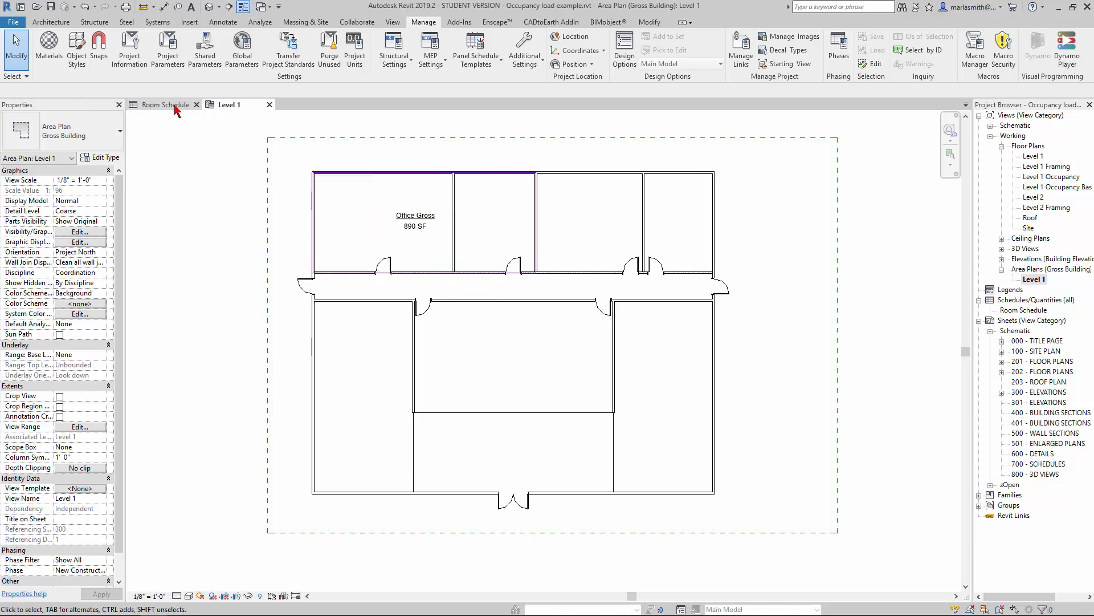
# Bring up the Room Schedule view to review its columns and empty Area Gross column.
pyautogui.click(165, 105)
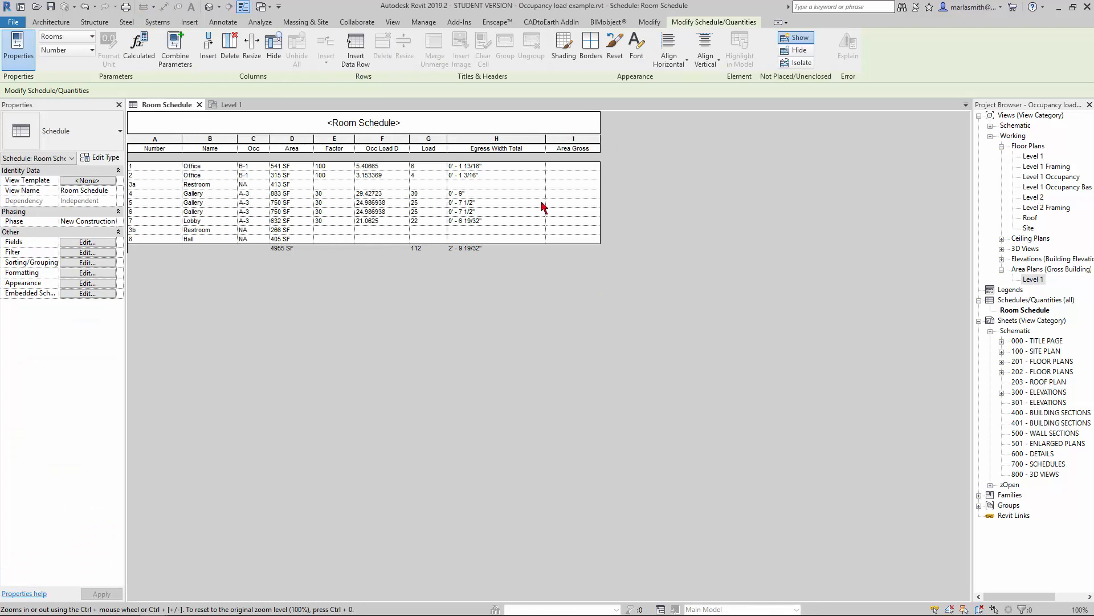
pyautogui.moveTo(582, 145)
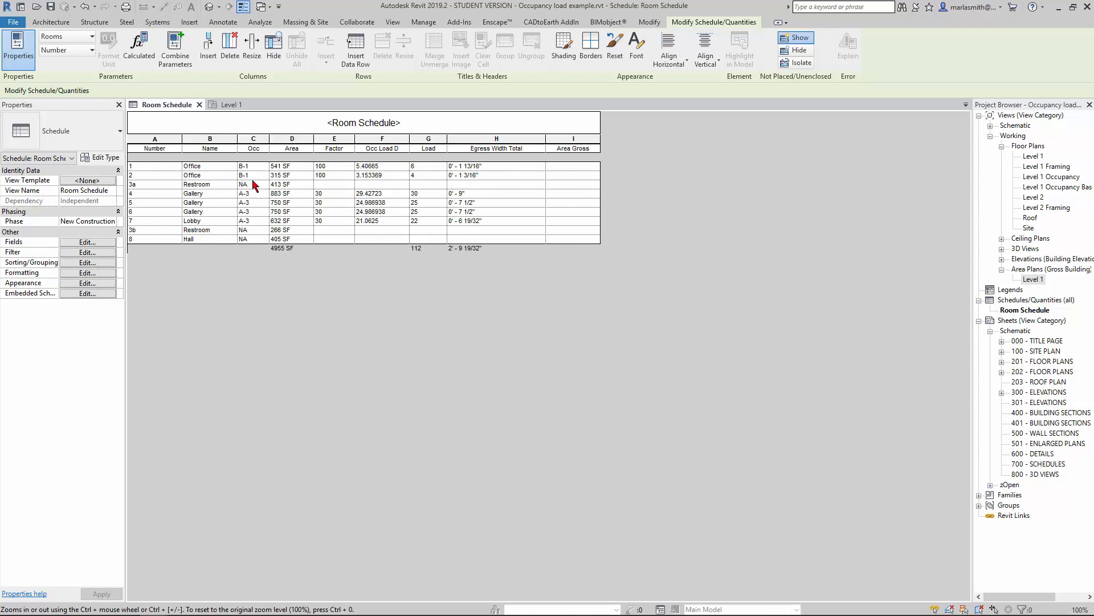
pyautogui.moveTo(262, 163)
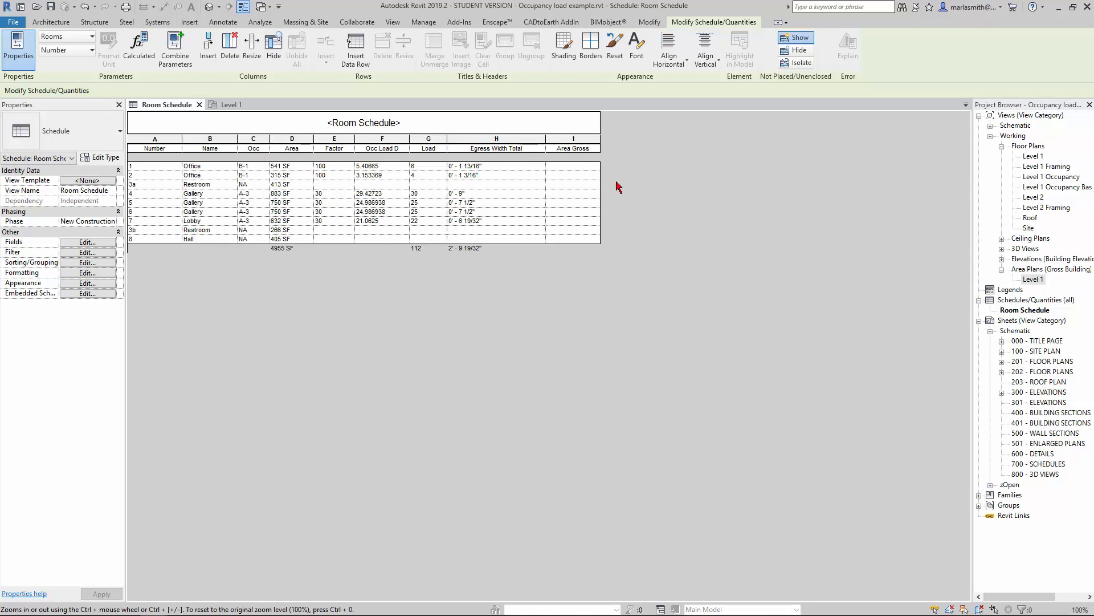
pyautogui.moveTo(566, 271)
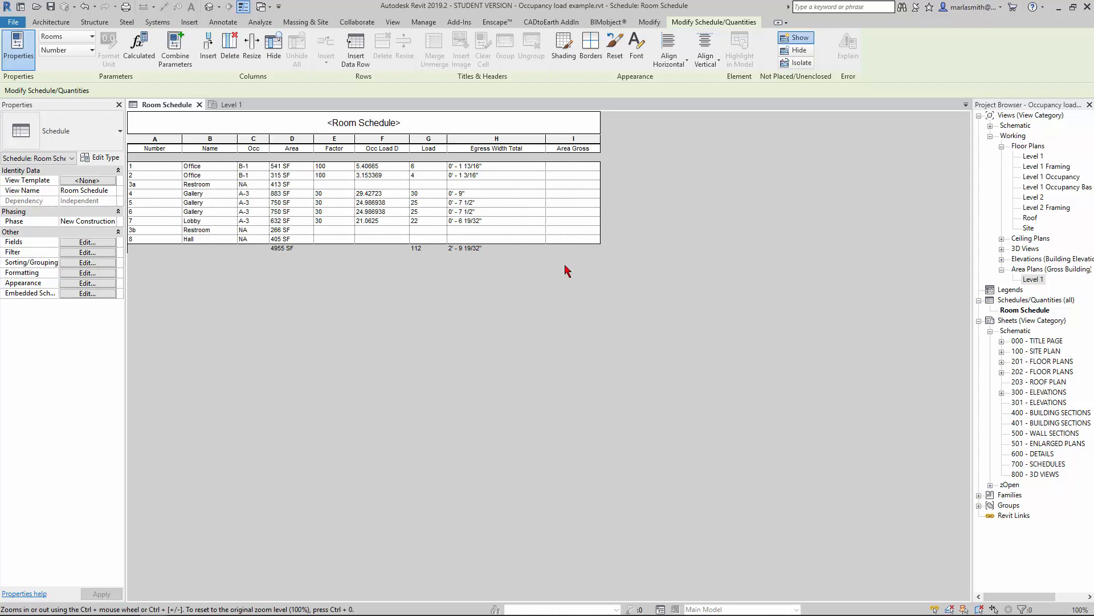
pyautogui.moveTo(573, 263)
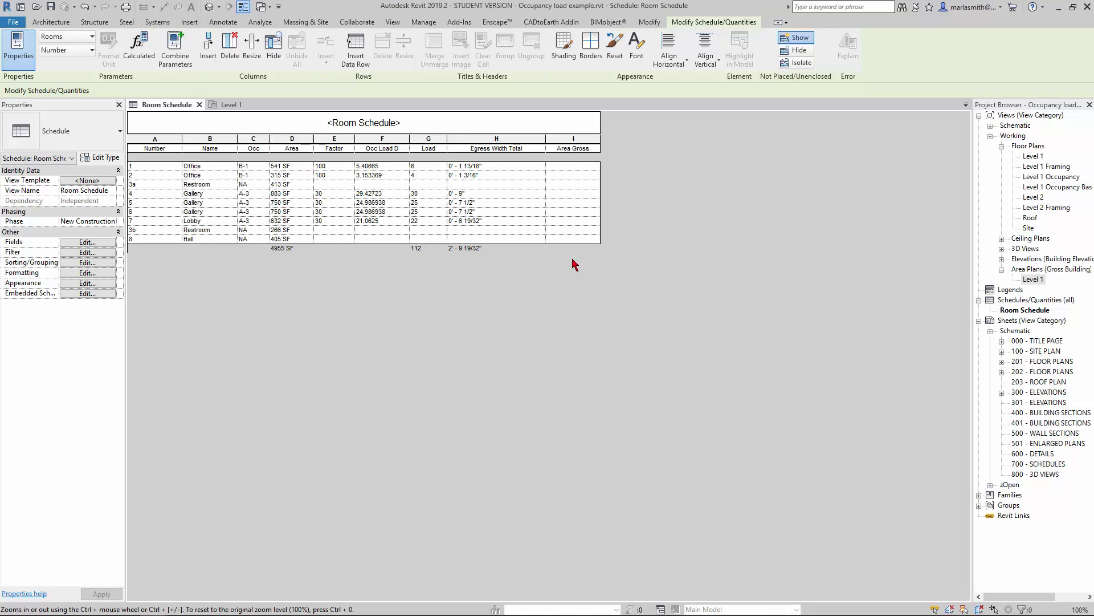
pyautogui.moveTo(574, 259)
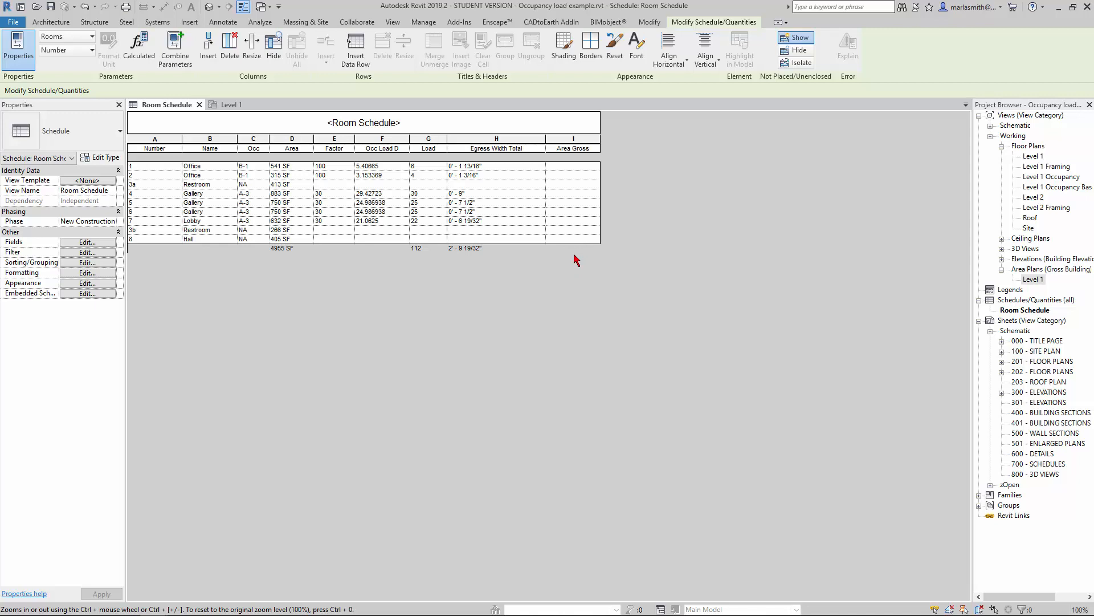
pyautogui.moveTo(201, 444)
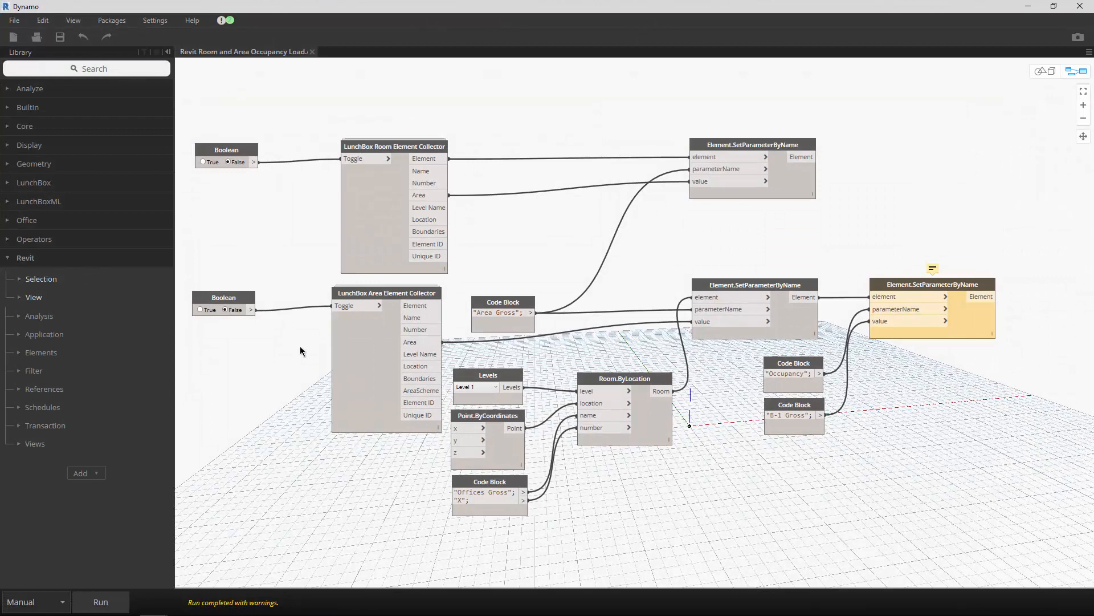
pyautogui.moveTo(459, 147)
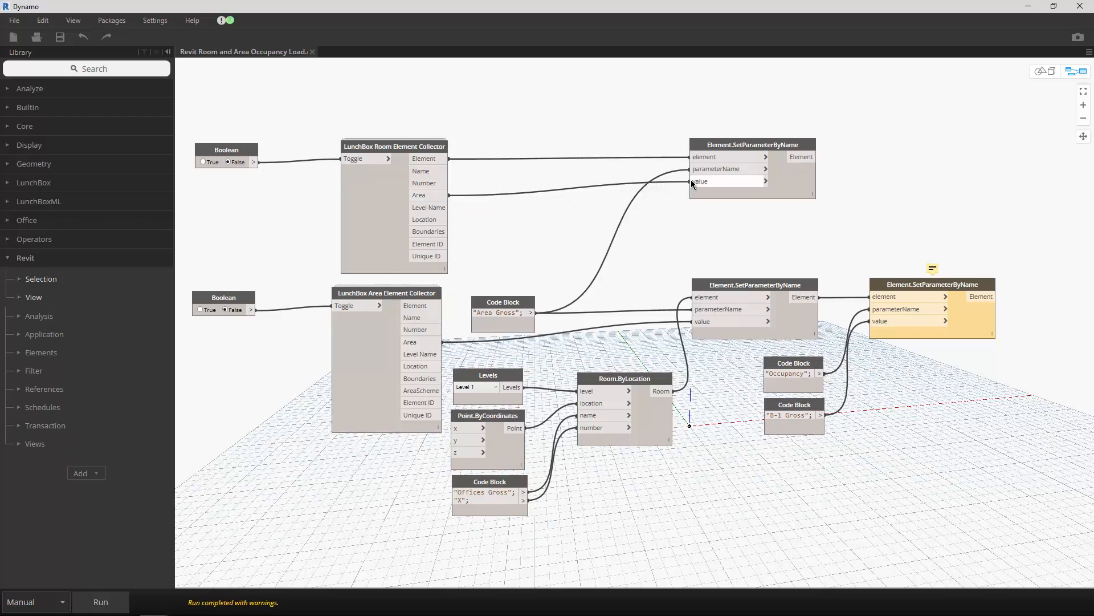
pyautogui.click(496, 312)
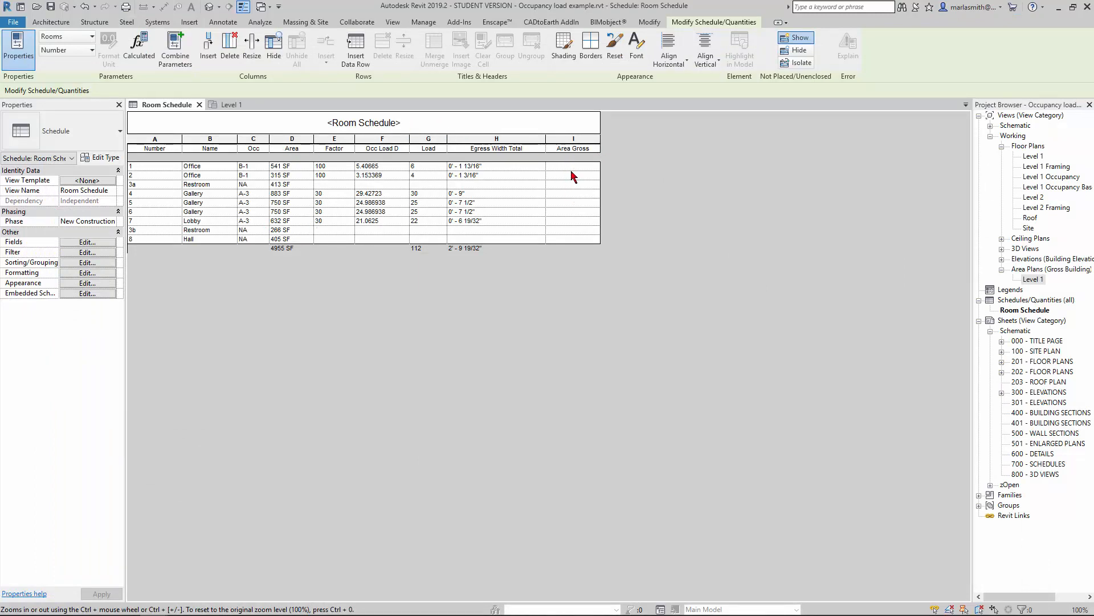
pyautogui.moveTo(267, 403)
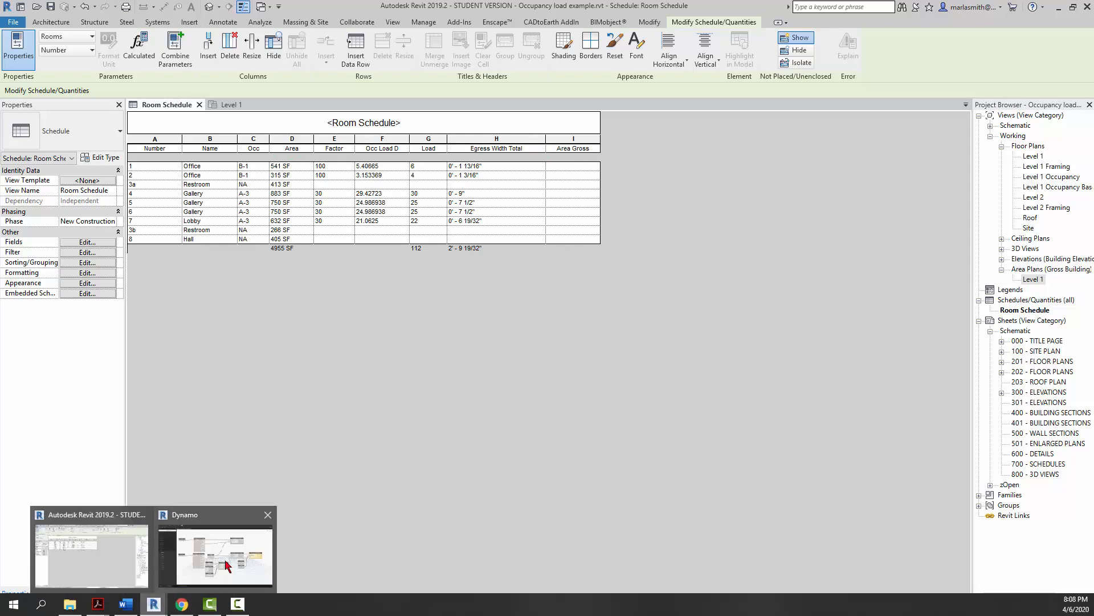
# Switch from Revit back to the Dynamo occupancy load graph window.
pyautogui.click(216, 551)
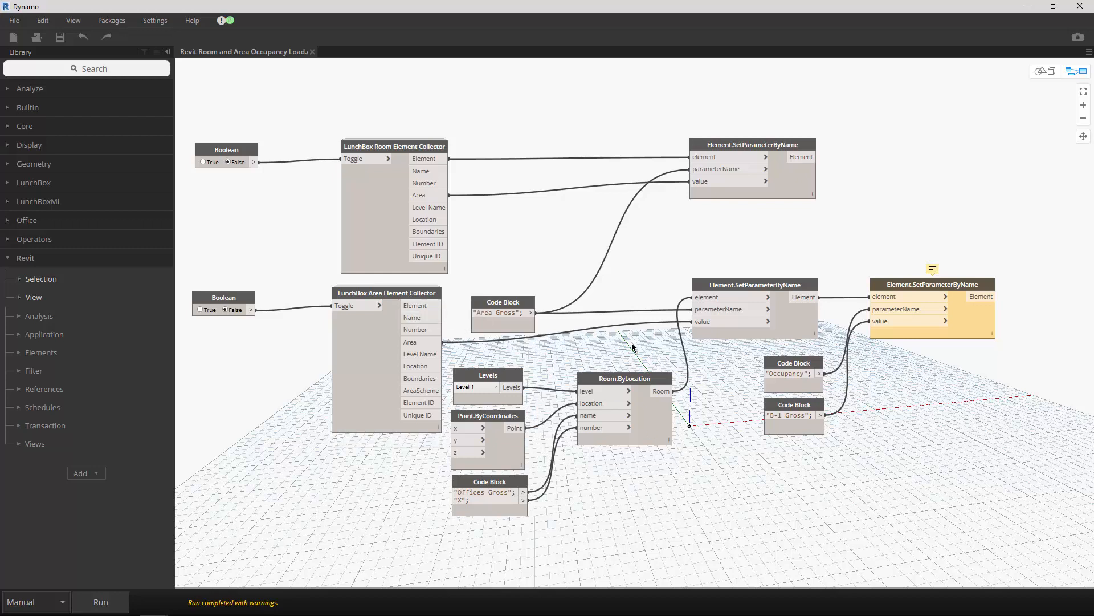
pyautogui.moveTo(605, 399)
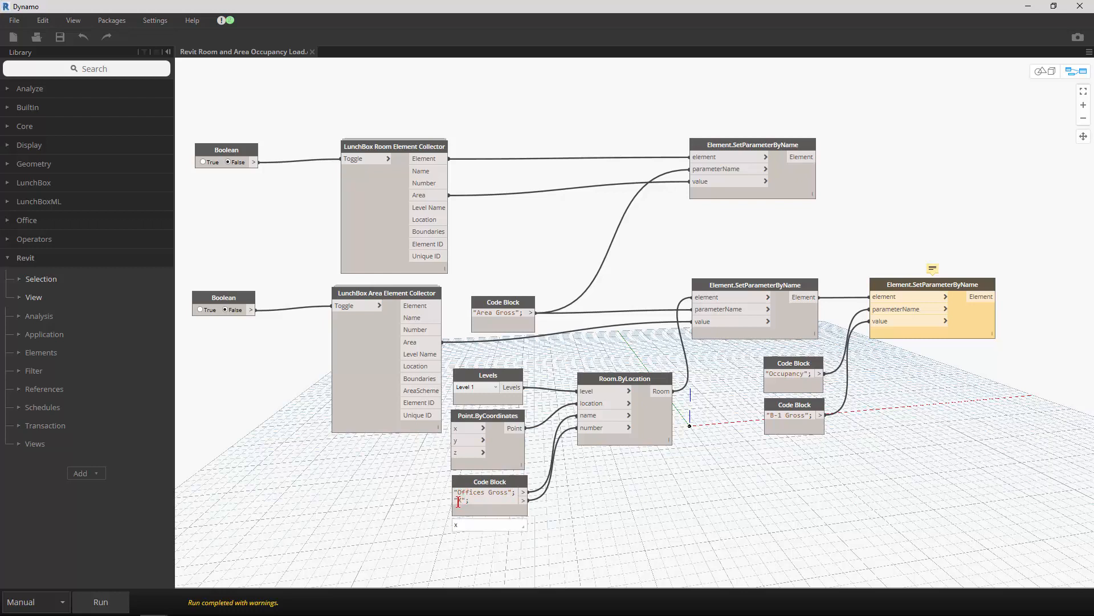
pyautogui.write('X')
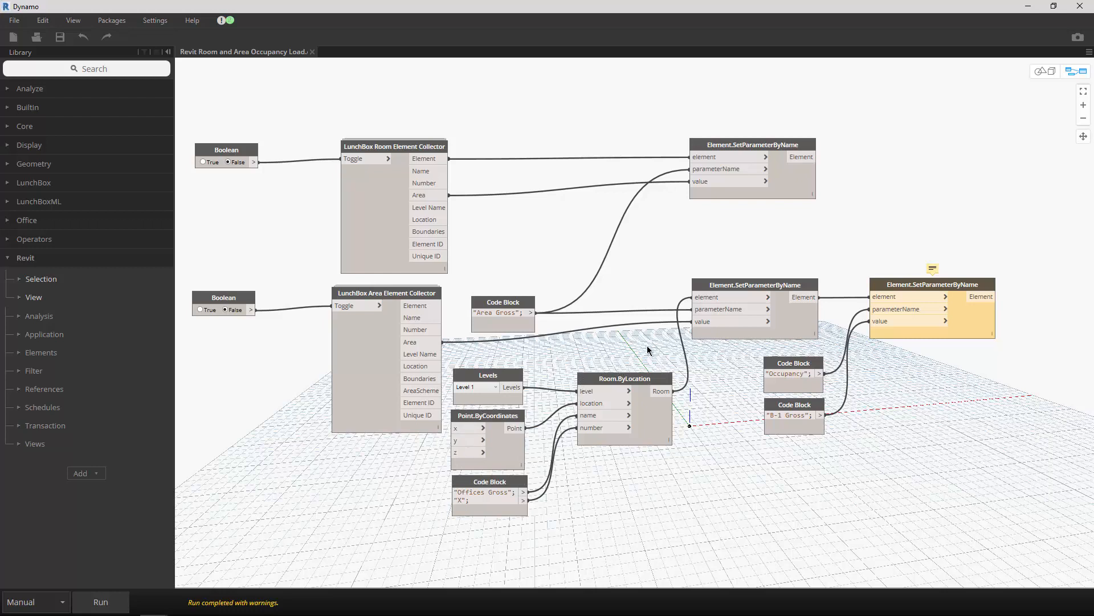
pyautogui.moveTo(493, 354)
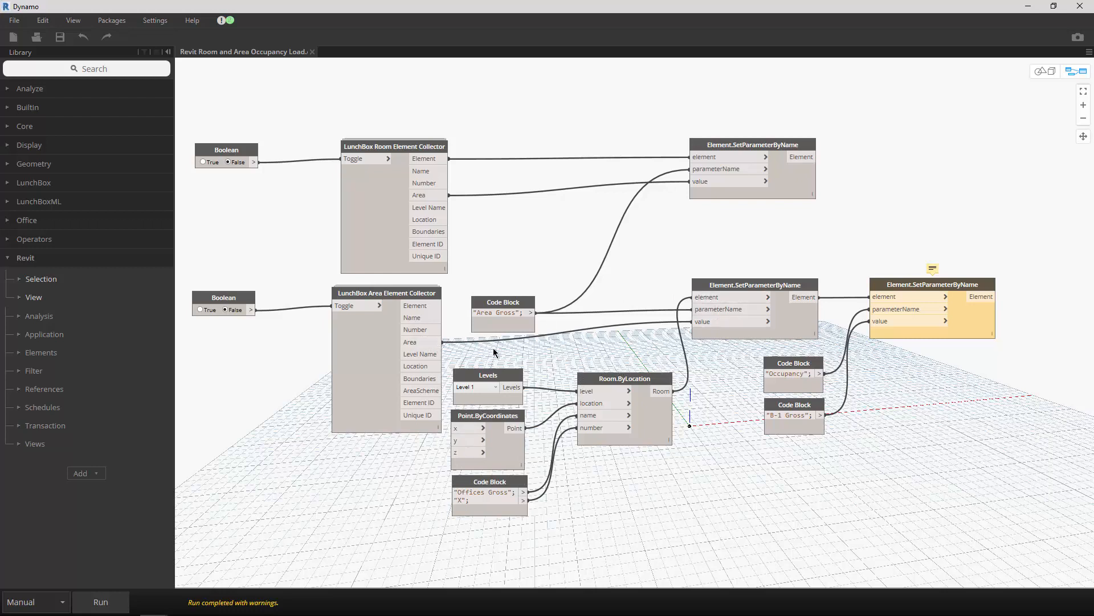
pyautogui.moveTo(521, 321)
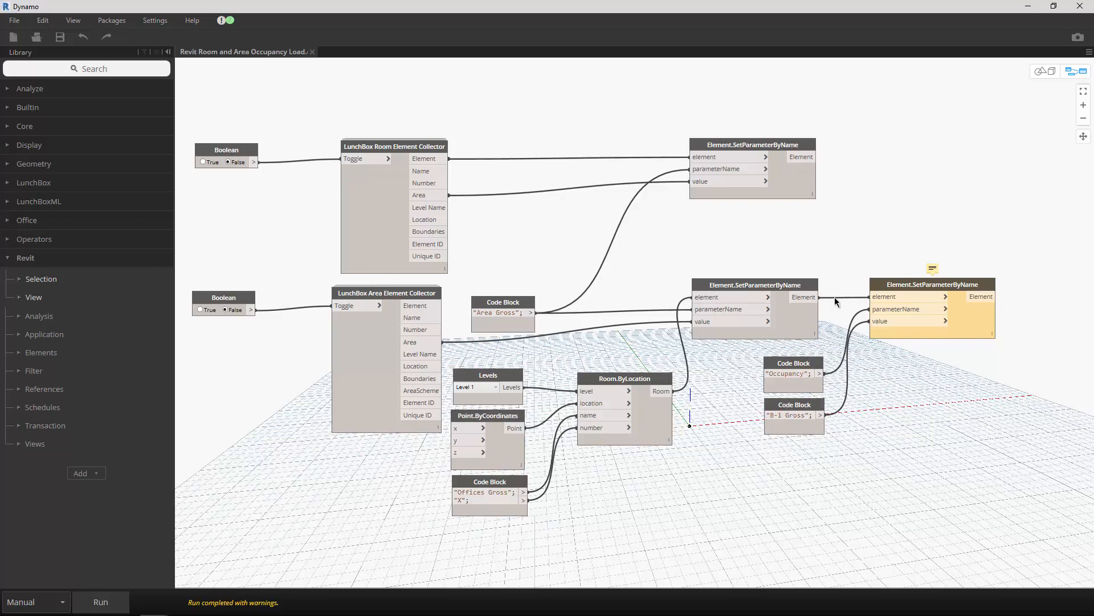
pyautogui.moveTo(733, 476)
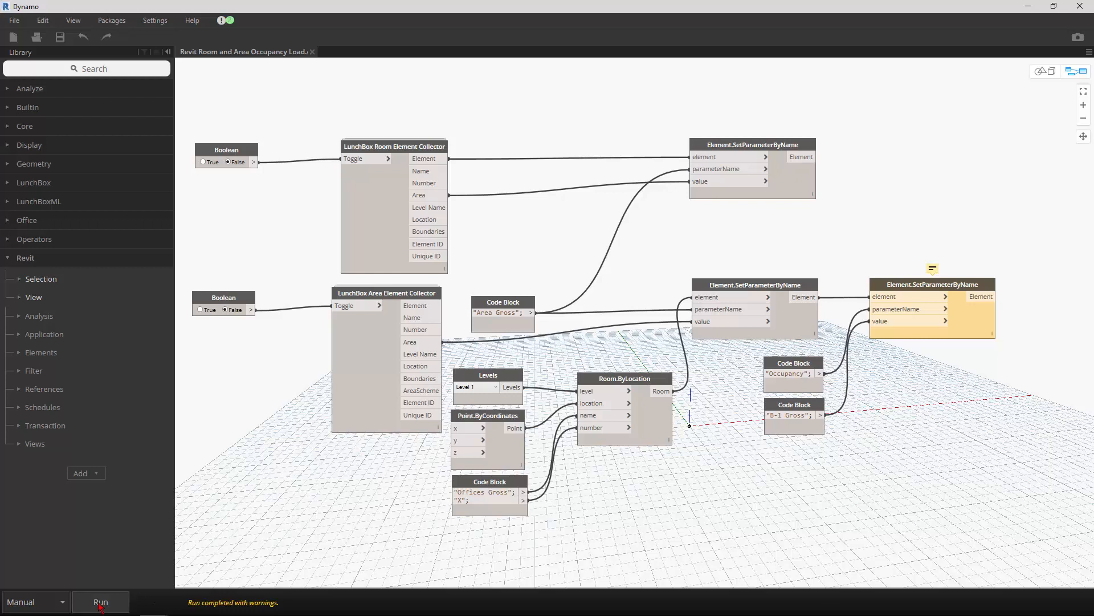
# Add a Watch node and wire the Area Element Collector's gross area output into it.
pyautogui.click(100, 601)
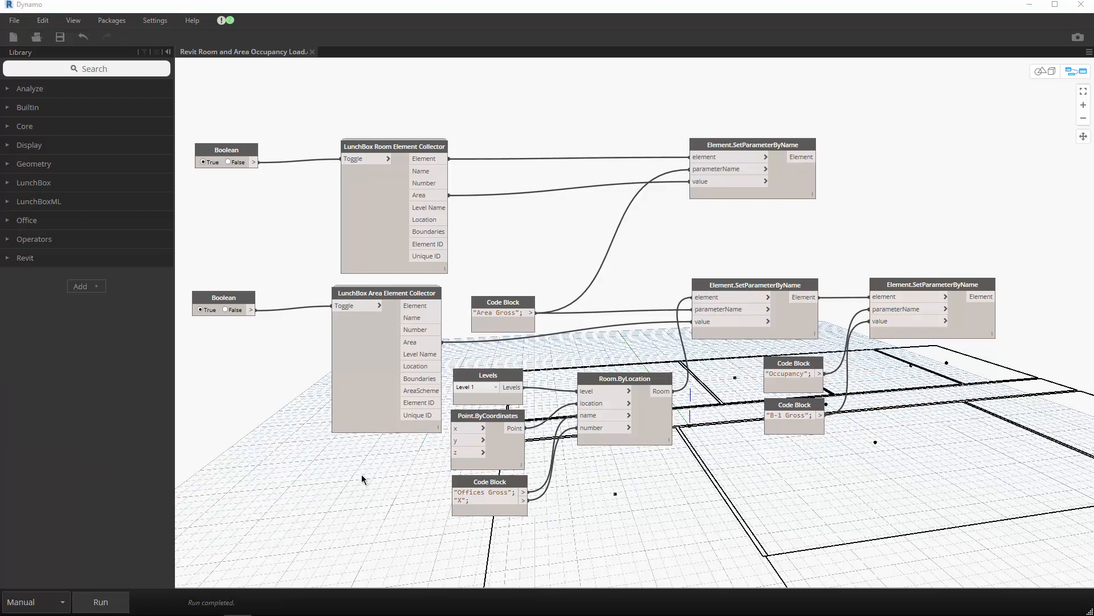
pyautogui.rightClick(497, 250)
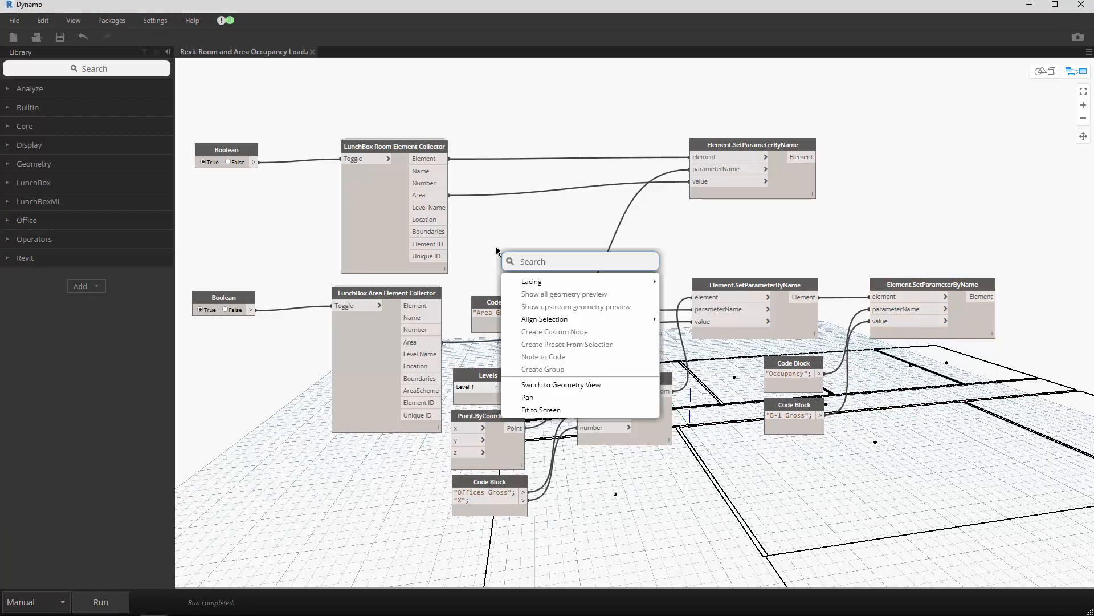
pyautogui.write('wat')
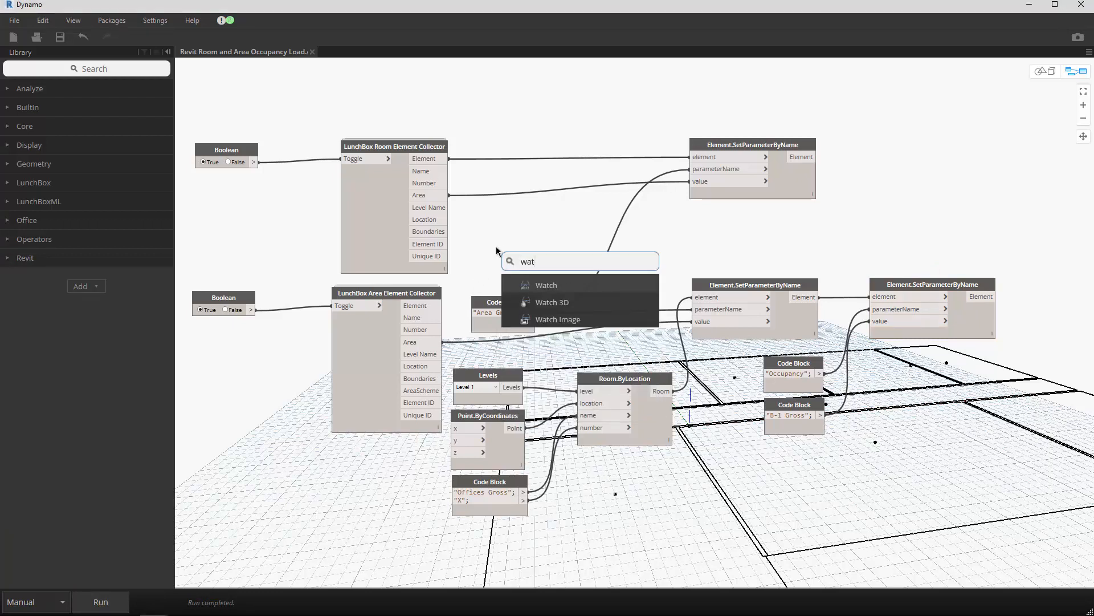
pyautogui.click(546, 285)
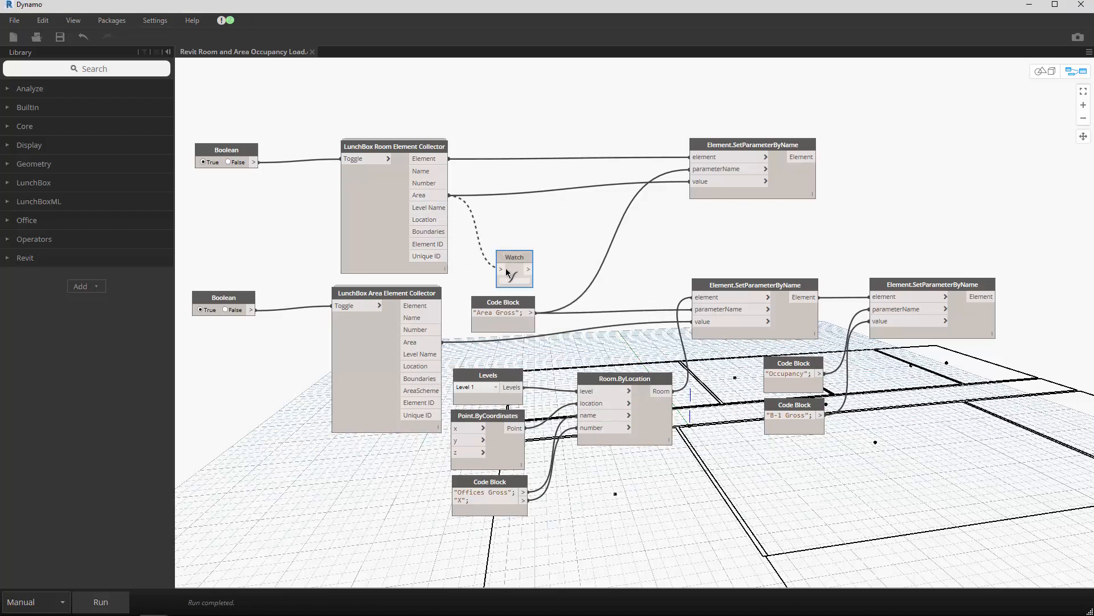
pyautogui.moveTo(514, 263); pyautogui.dragTo(533, 225)
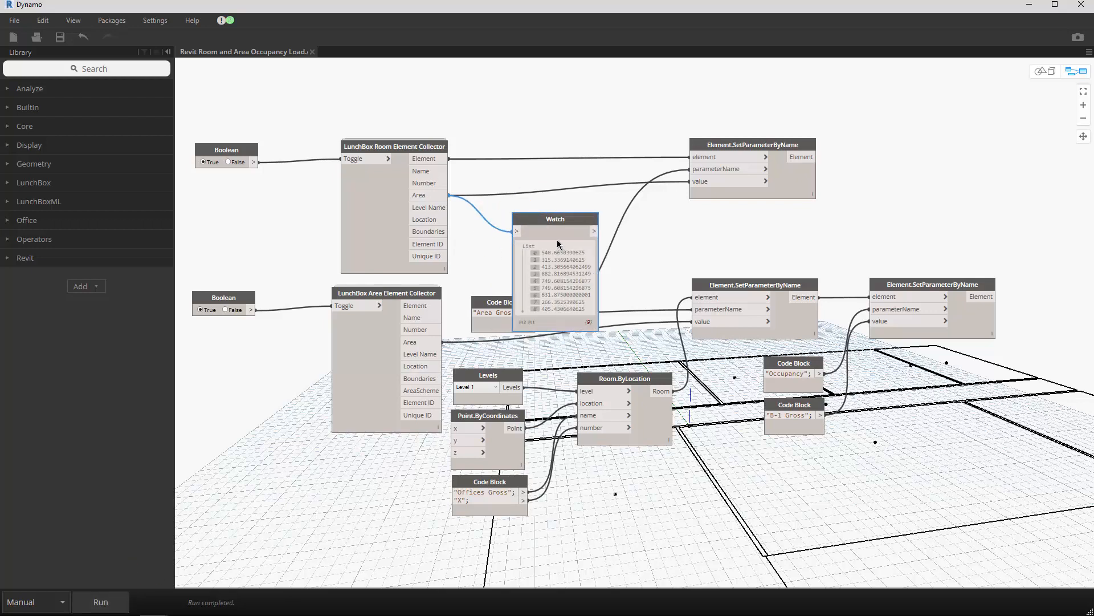
pyautogui.moveTo(481, 283)
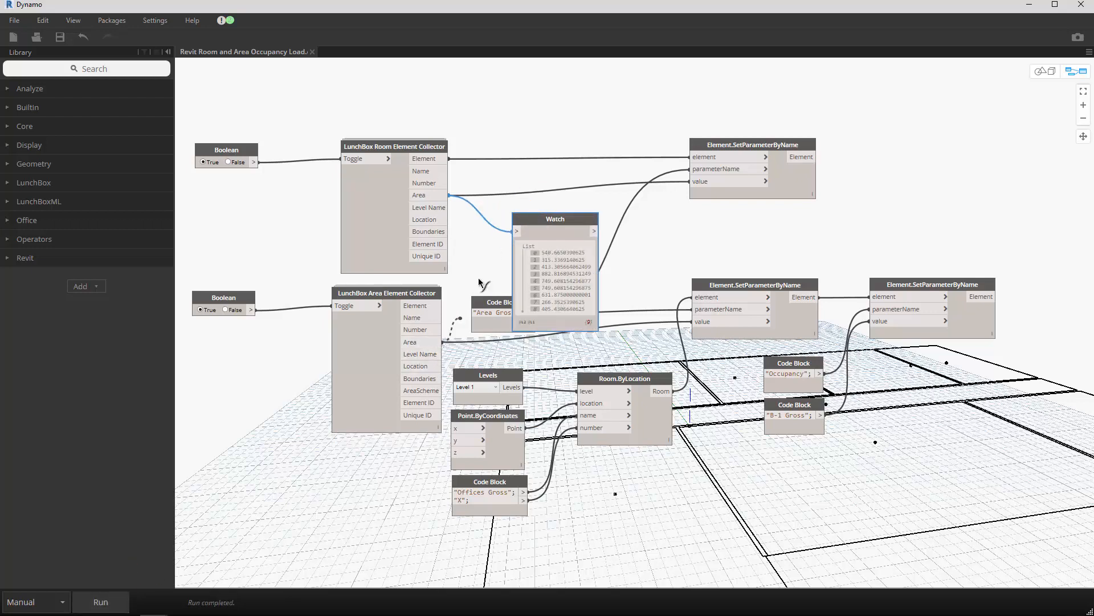
# Run the graph so the Watch shows 890 and Revit's Area Gross values update.
pyautogui.click(101, 602)
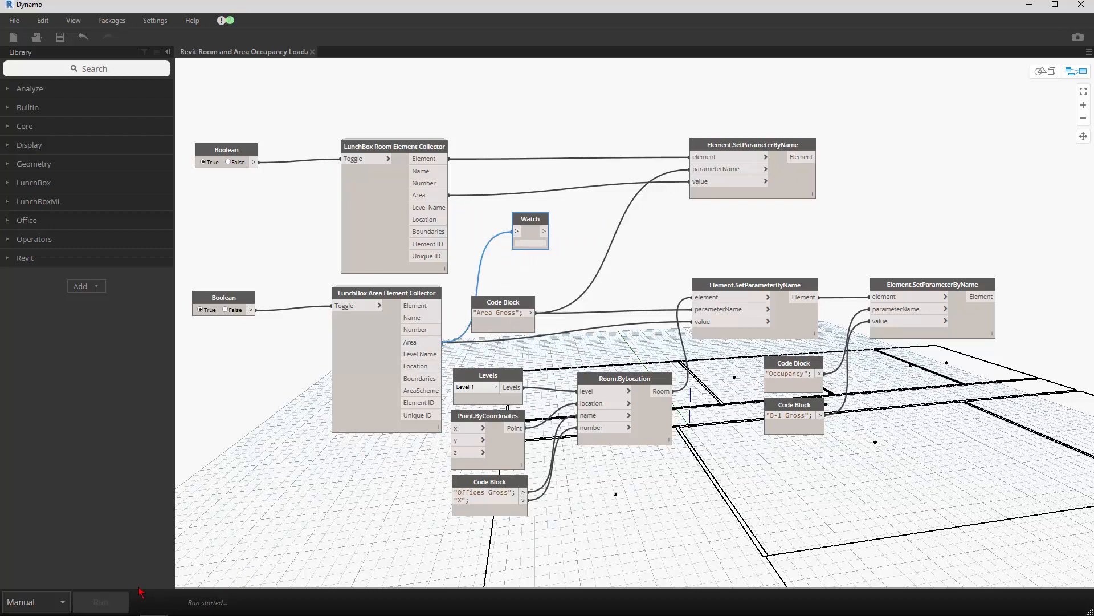
pyautogui.click(100, 601)
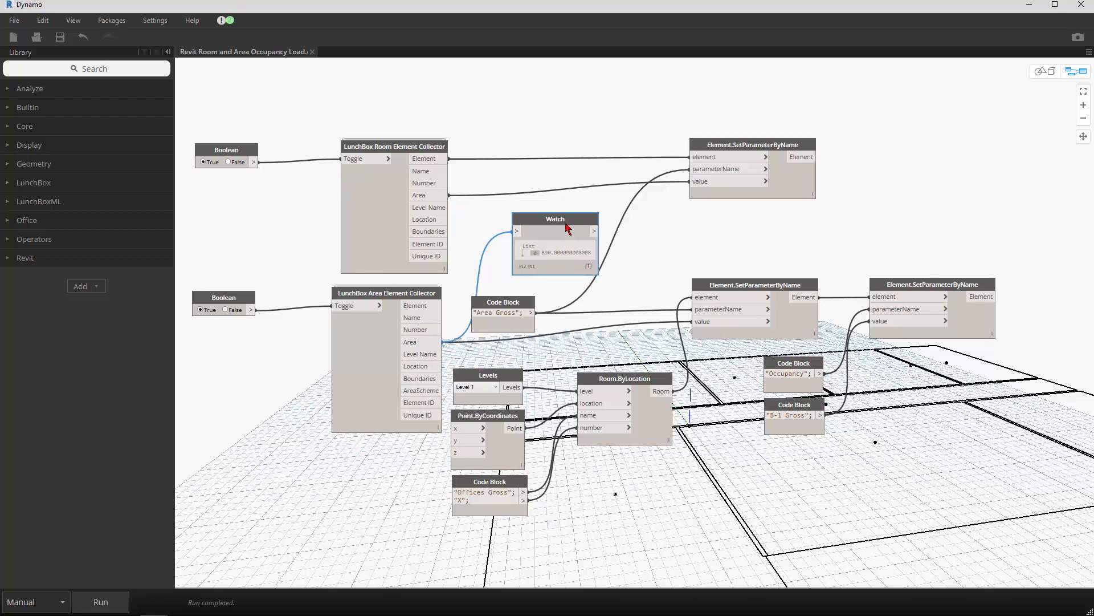
pyautogui.moveTo(555, 219); pyautogui.dragTo(520, 213)
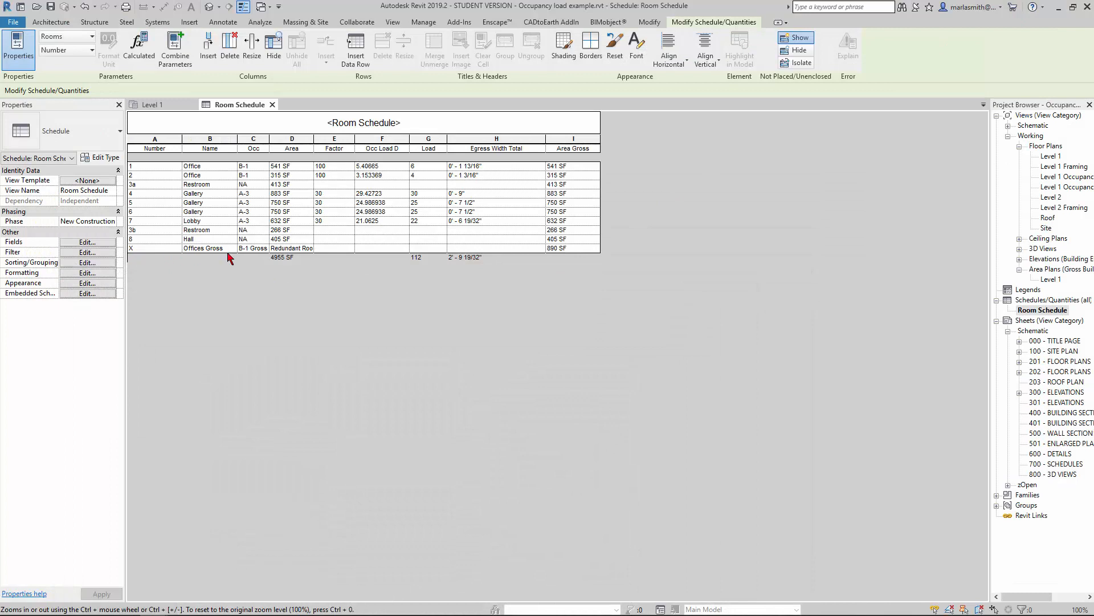
pyautogui.moveTo(254, 254)
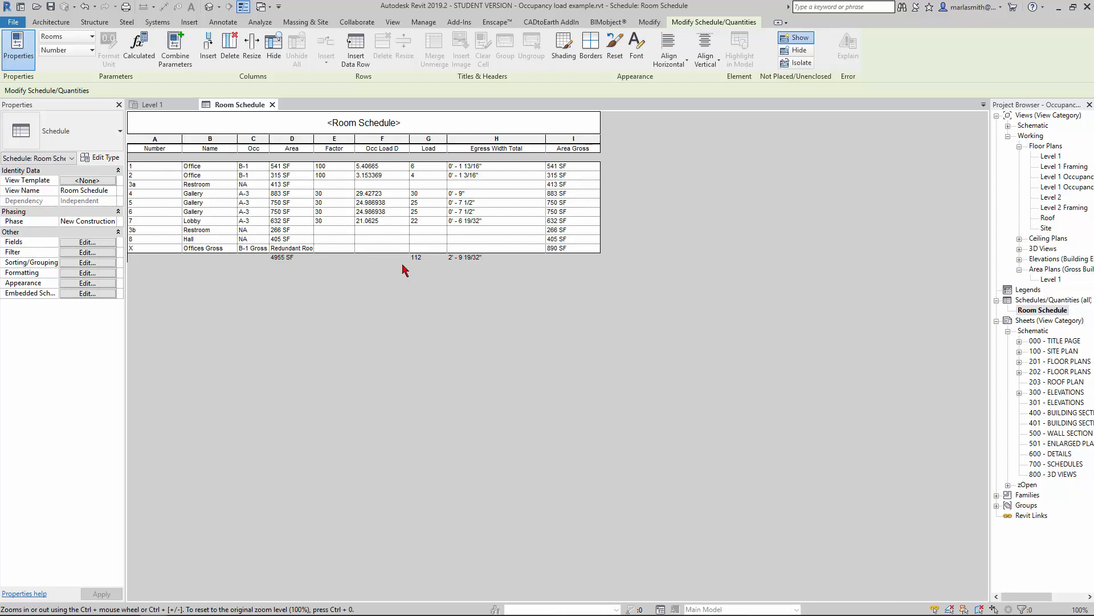
pyautogui.moveTo(562, 260)
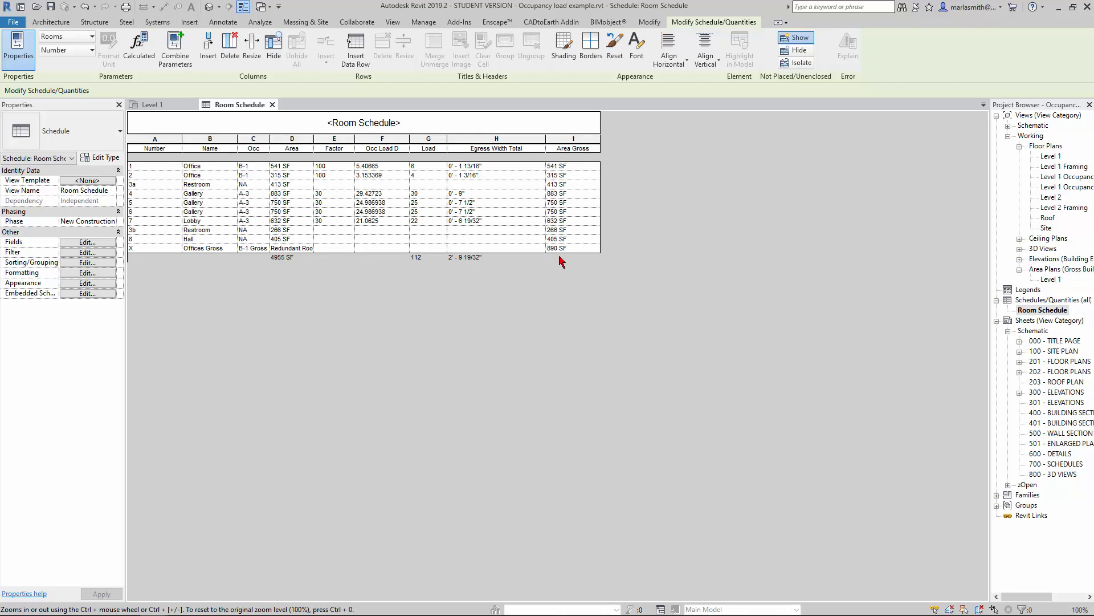
pyautogui.moveTo(582, 148)
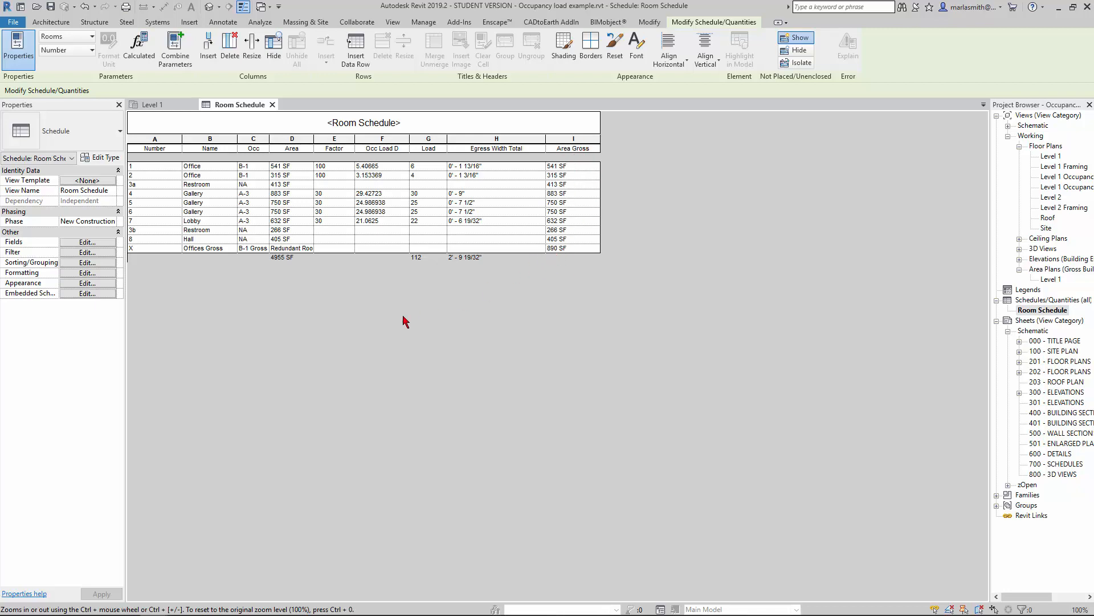
pyautogui.moveTo(216, 188)
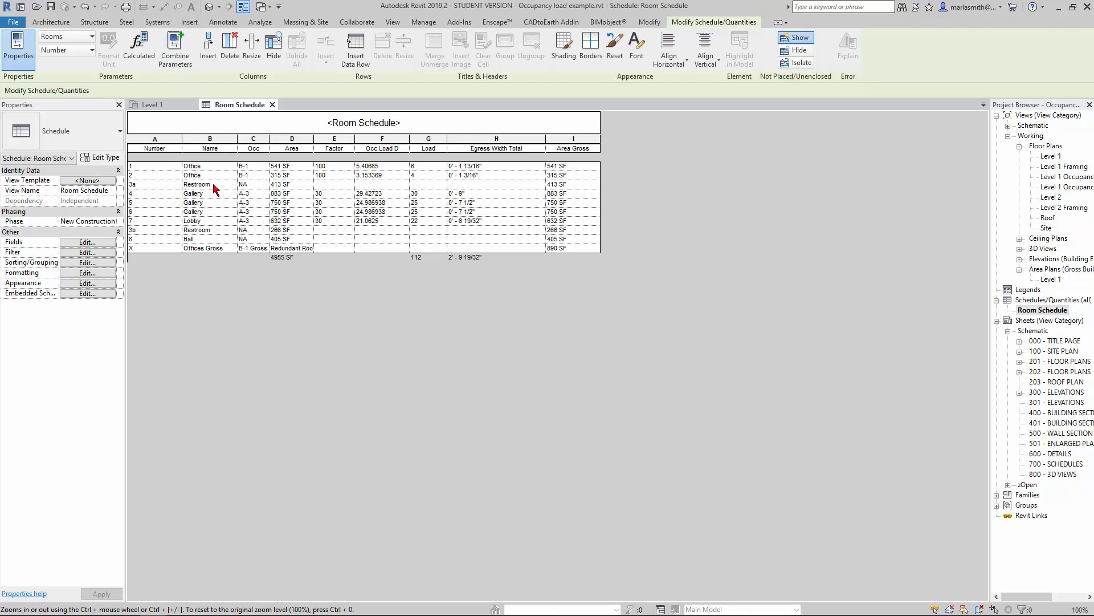
pyautogui.moveTo(247, 177)
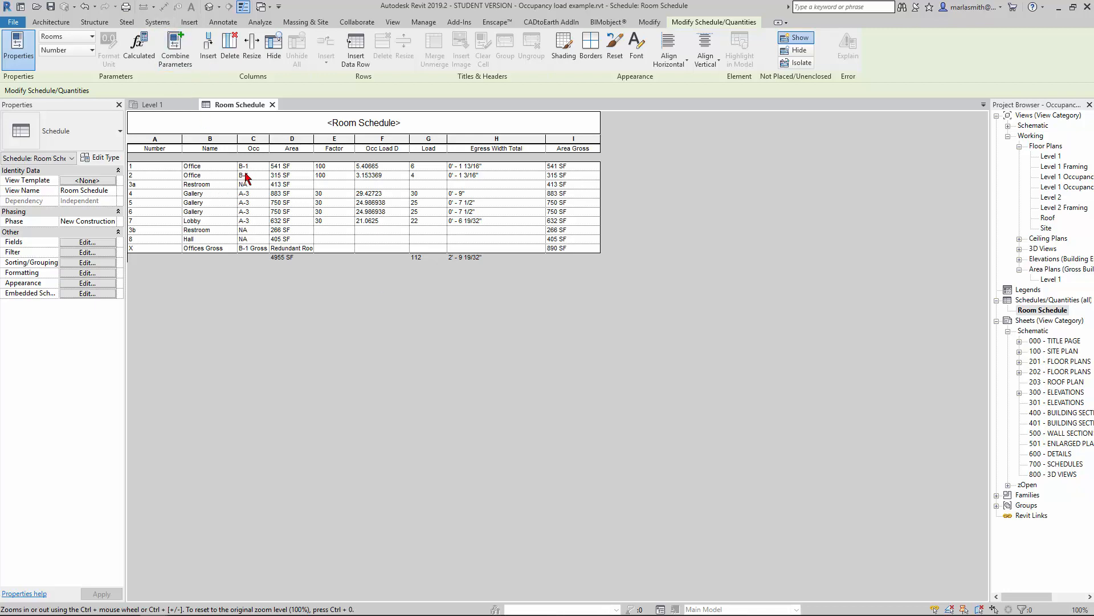
pyautogui.moveTo(587, 265)
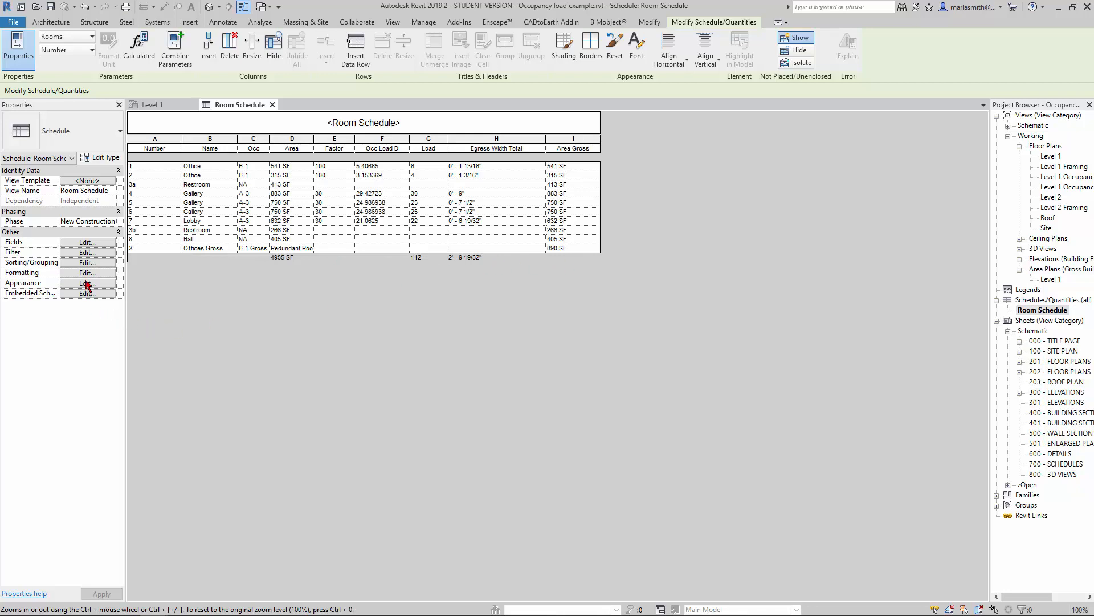
# Dismiss the Fields settings unchanged and go to the schedule's Filter settings instead.
pyautogui.click(86, 242)
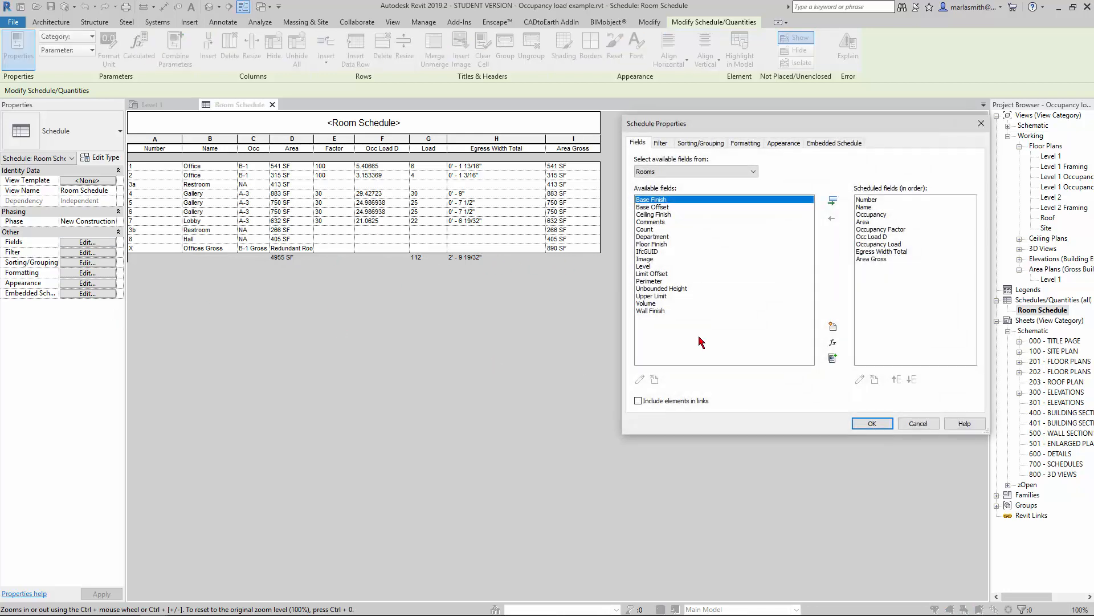
pyautogui.click(871, 423)
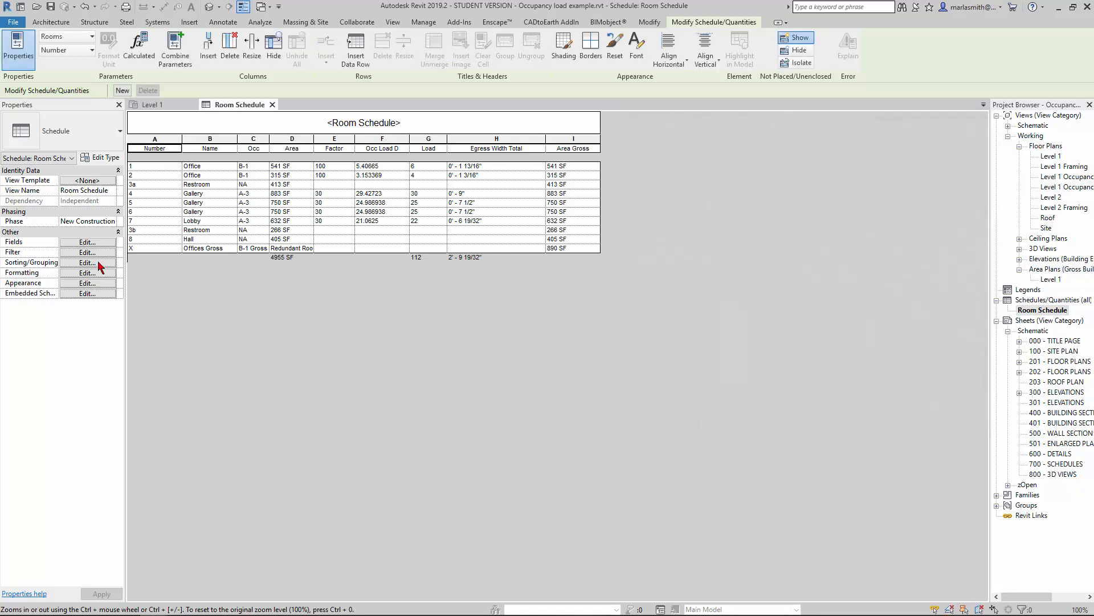
pyautogui.click(87, 252)
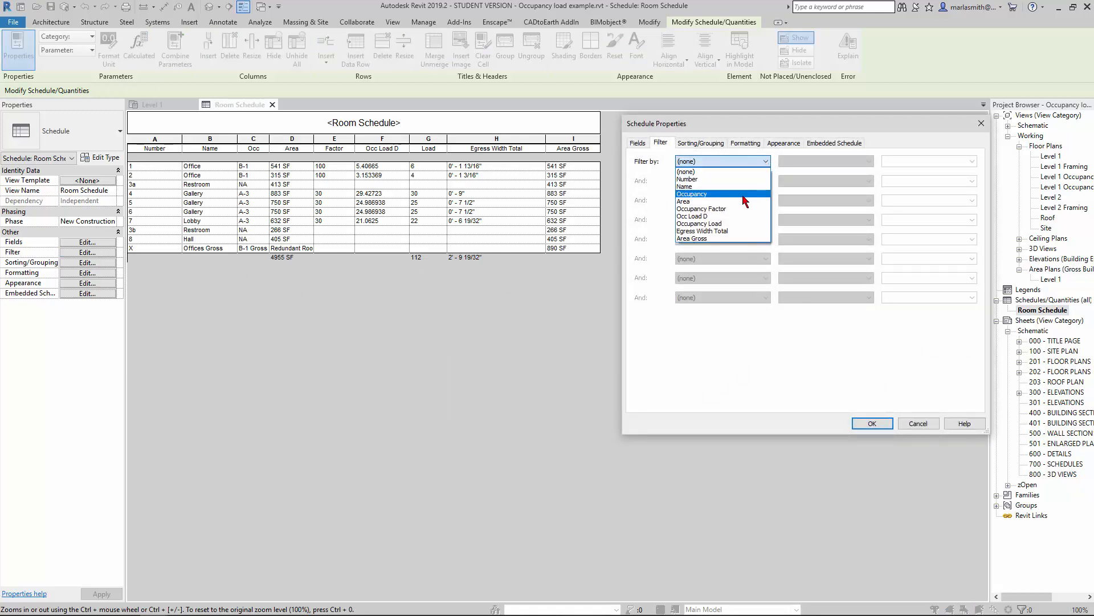
# Filter the schedule by Occupancy does not equal B-1 and does not equal NA.
pyautogui.click(692, 193)
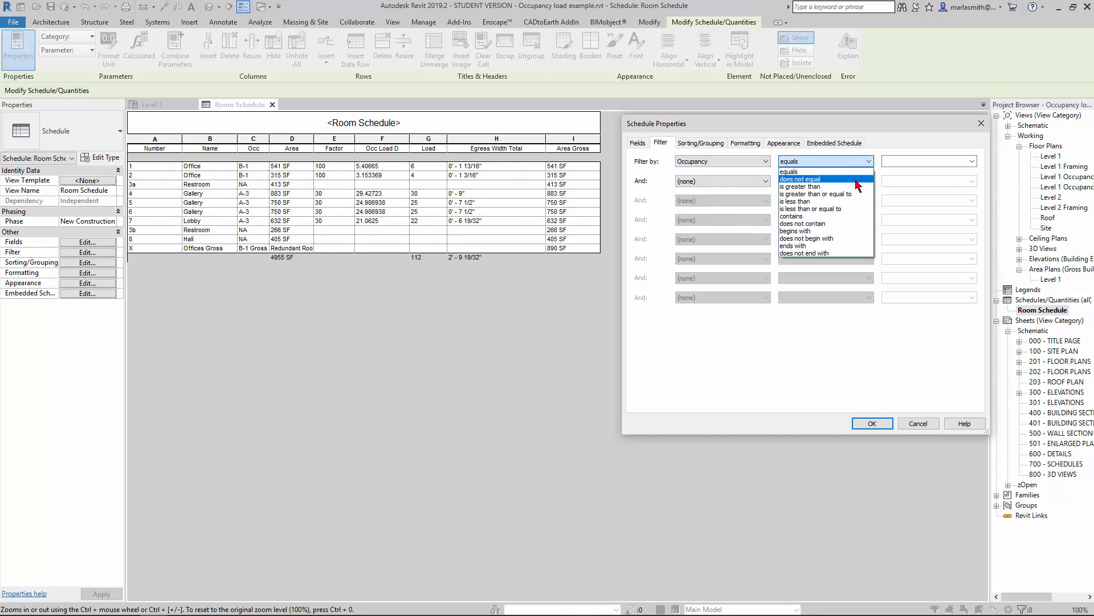
pyautogui.click(801, 179)
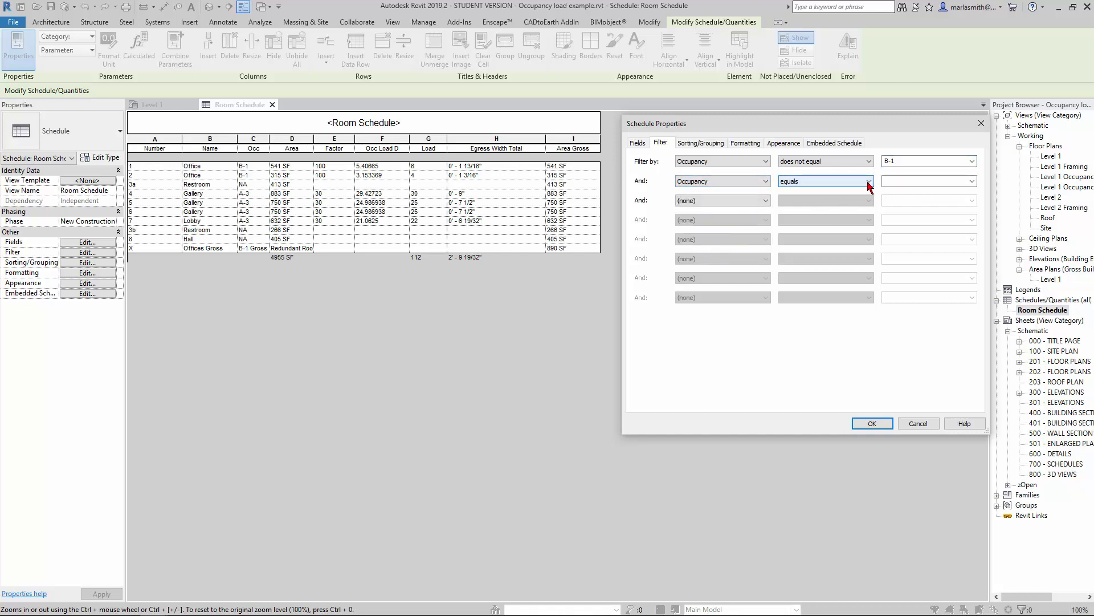
pyautogui.click(825, 181)
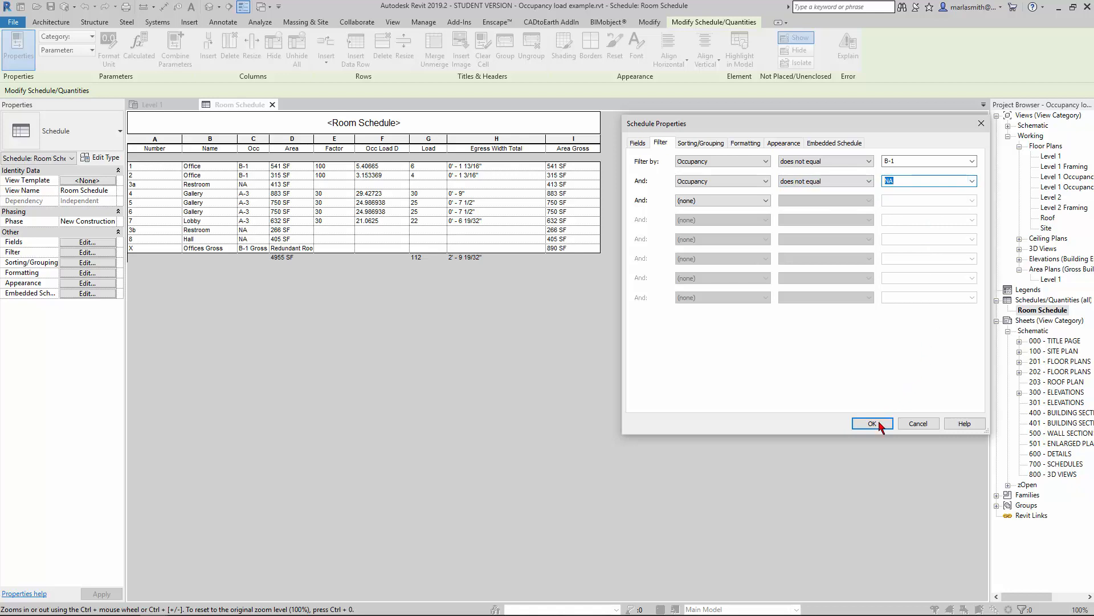
pyautogui.click(872, 423)
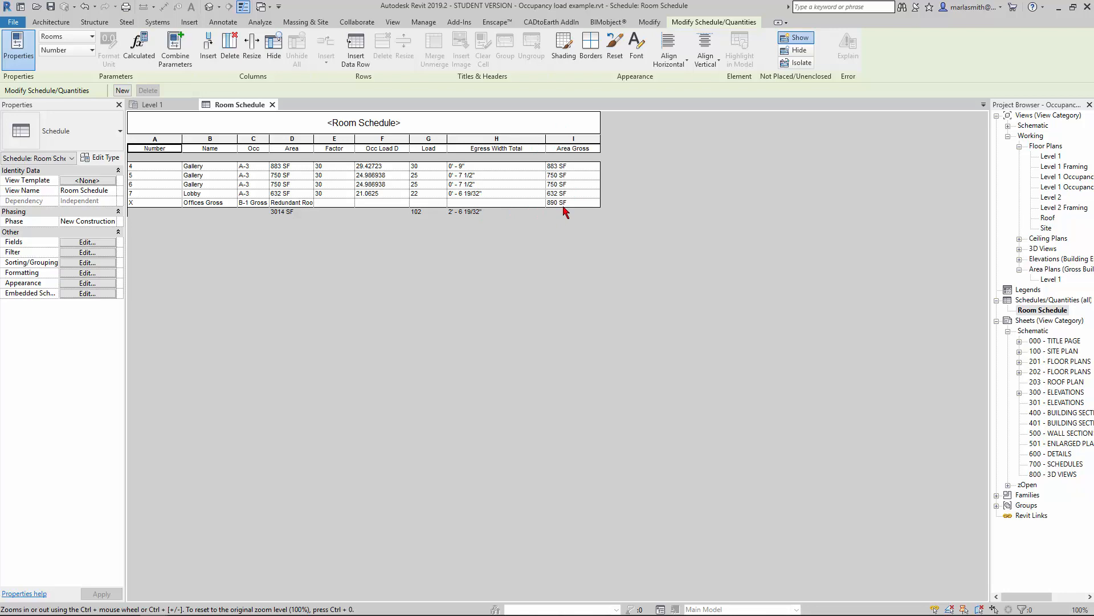
pyautogui.moveTo(192, 275)
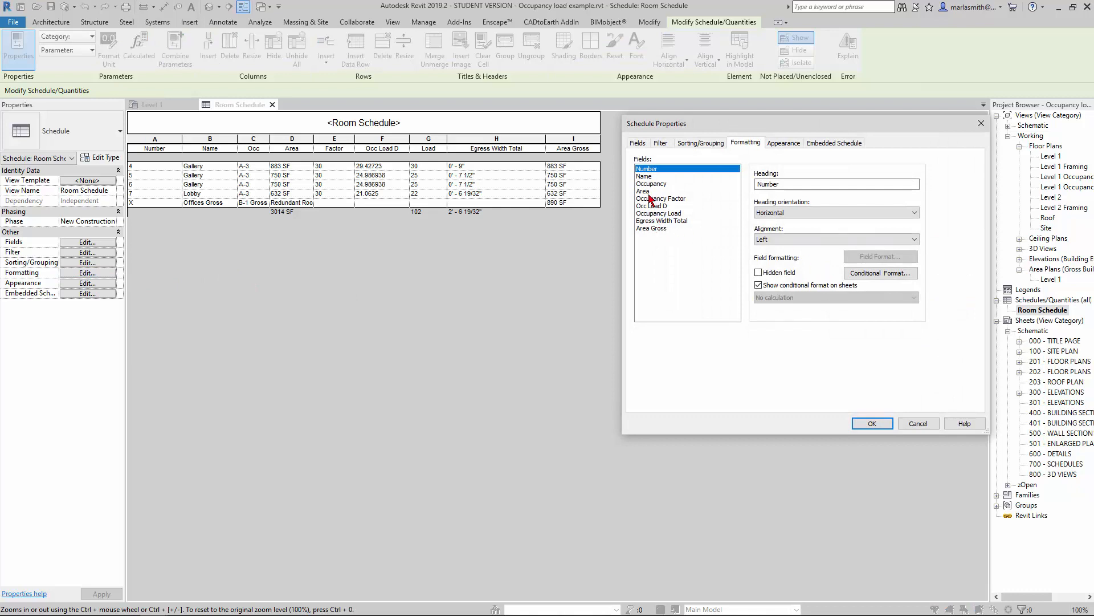
# Format the Area Gross field to calculate totals, giving 3904 SF under the schedule.
pyautogui.click(651, 228)
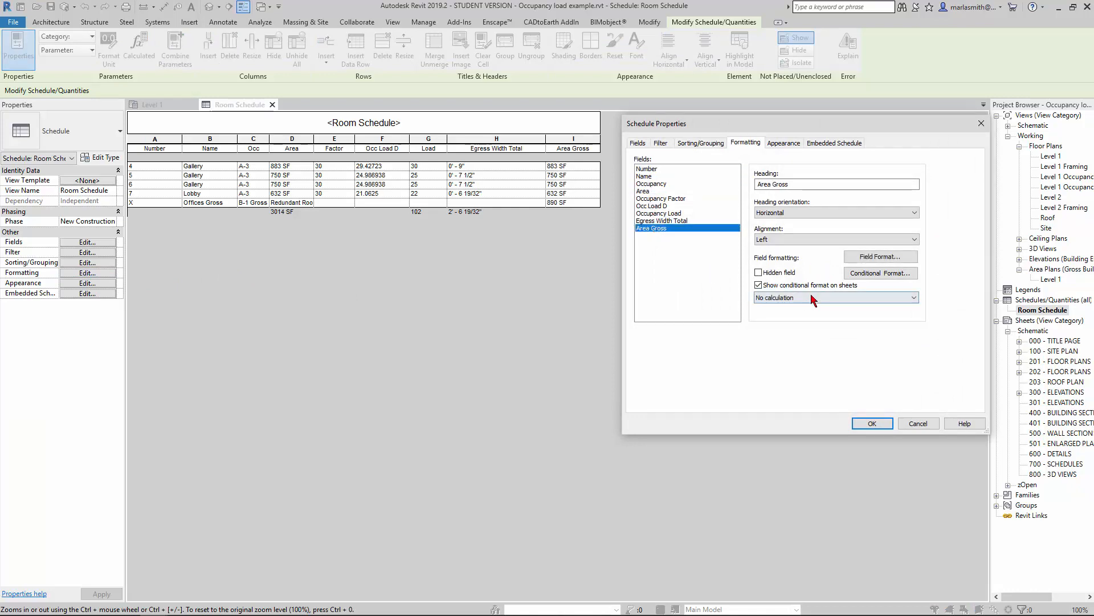
pyautogui.click(836, 297)
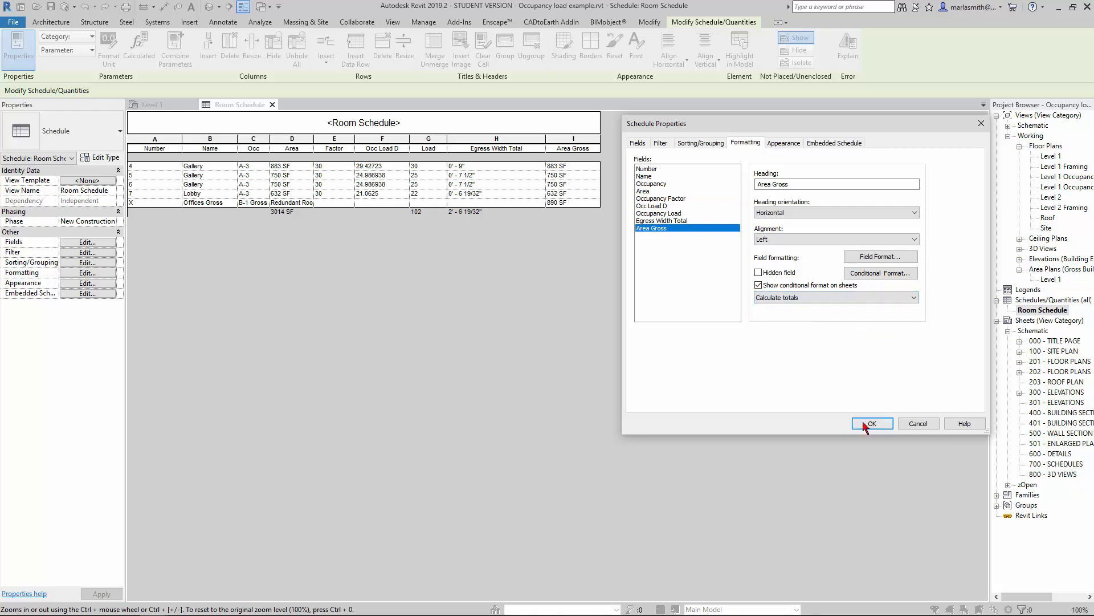
pyautogui.click(871, 423)
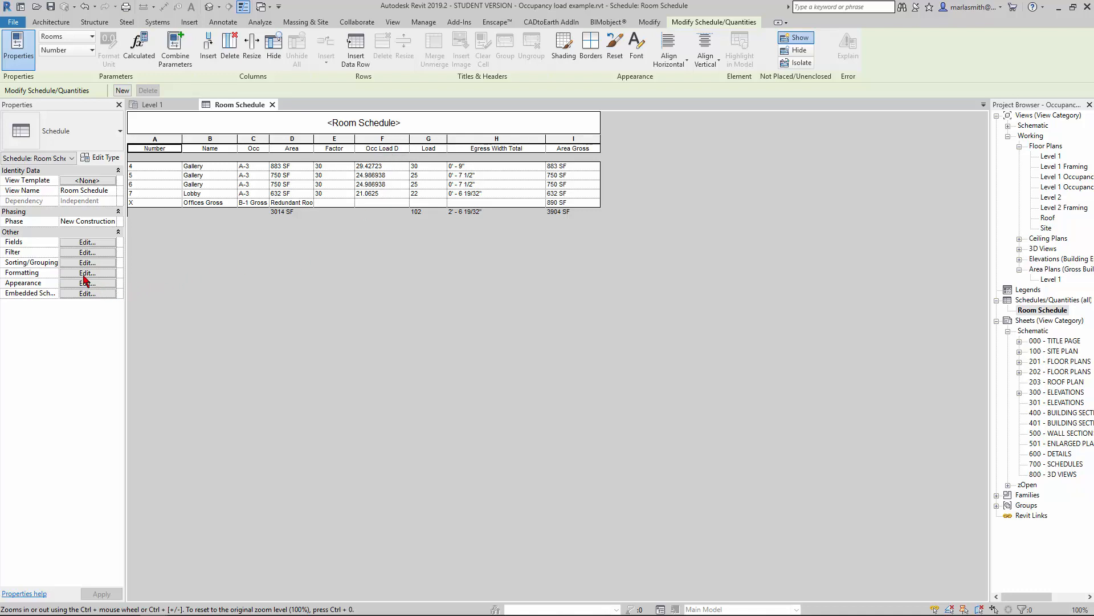
# Select the Occ Load D calculated field and edit its parameter.
pyautogui.click(87, 242)
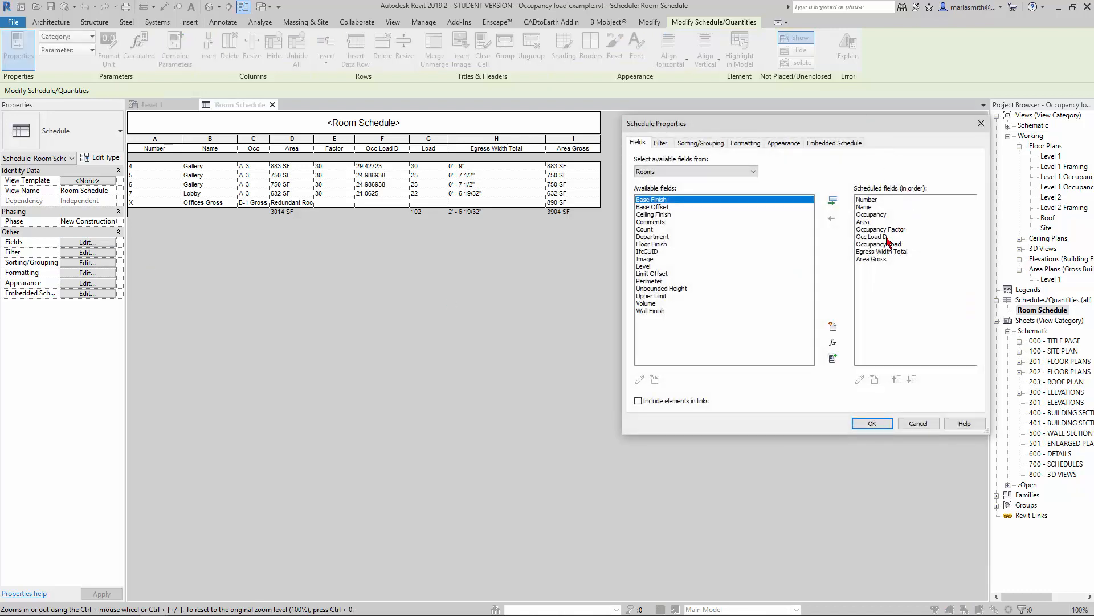
pyautogui.click(879, 236)
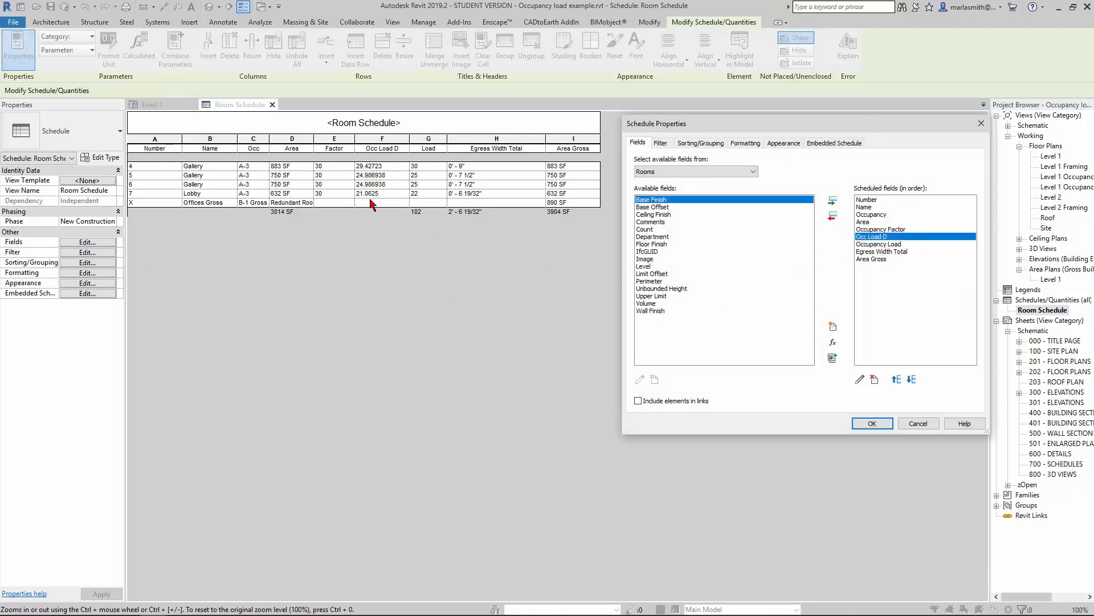
pyautogui.moveTo(503, 203)
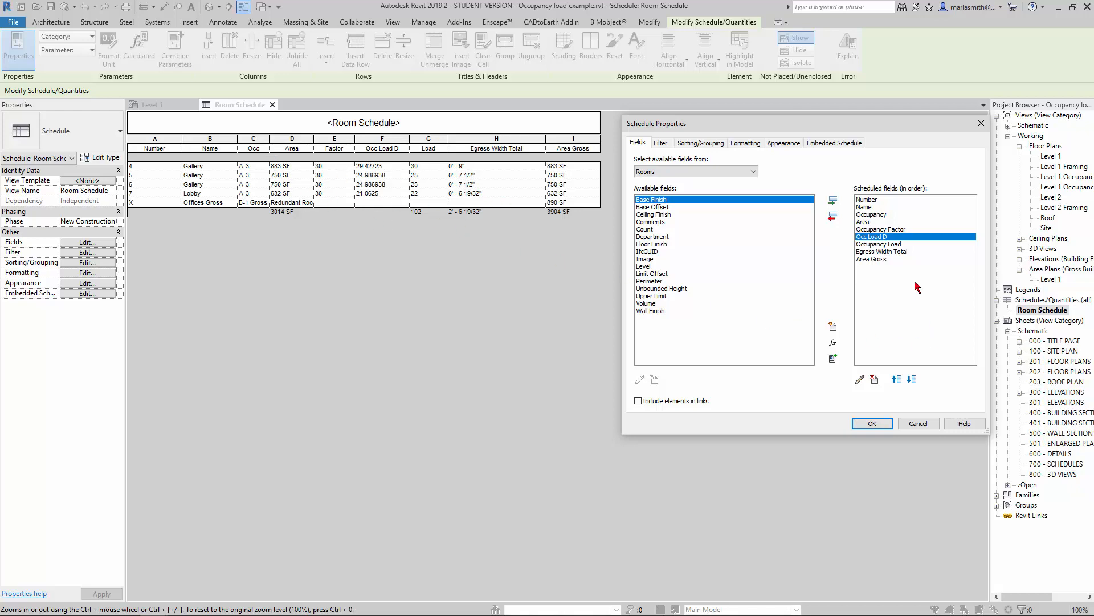
pyautogui.moveTo(860, 379)
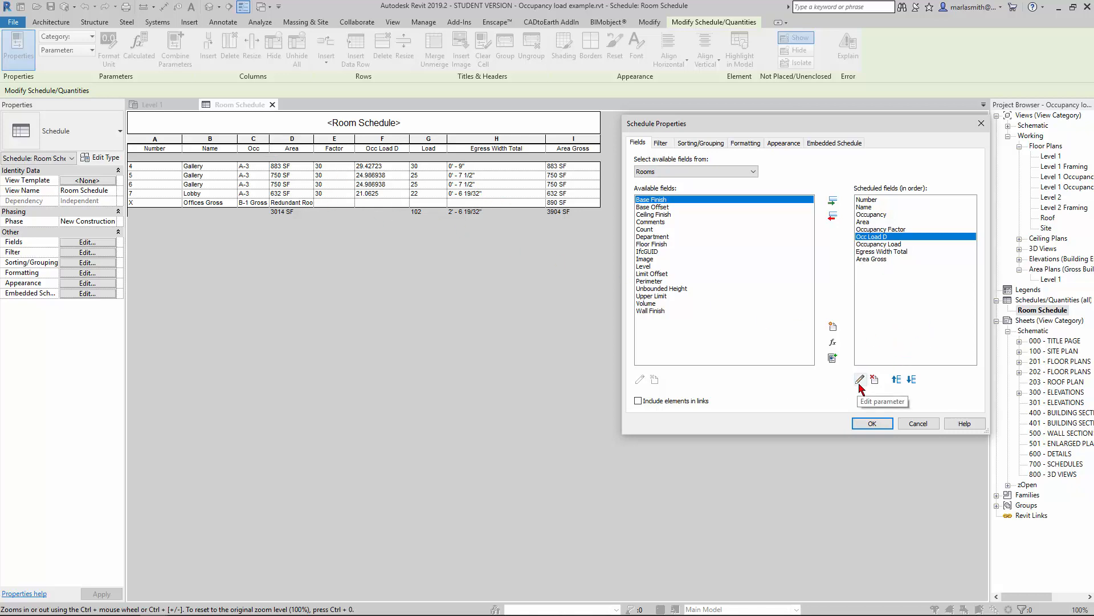
pyautogui.click(860, 379)
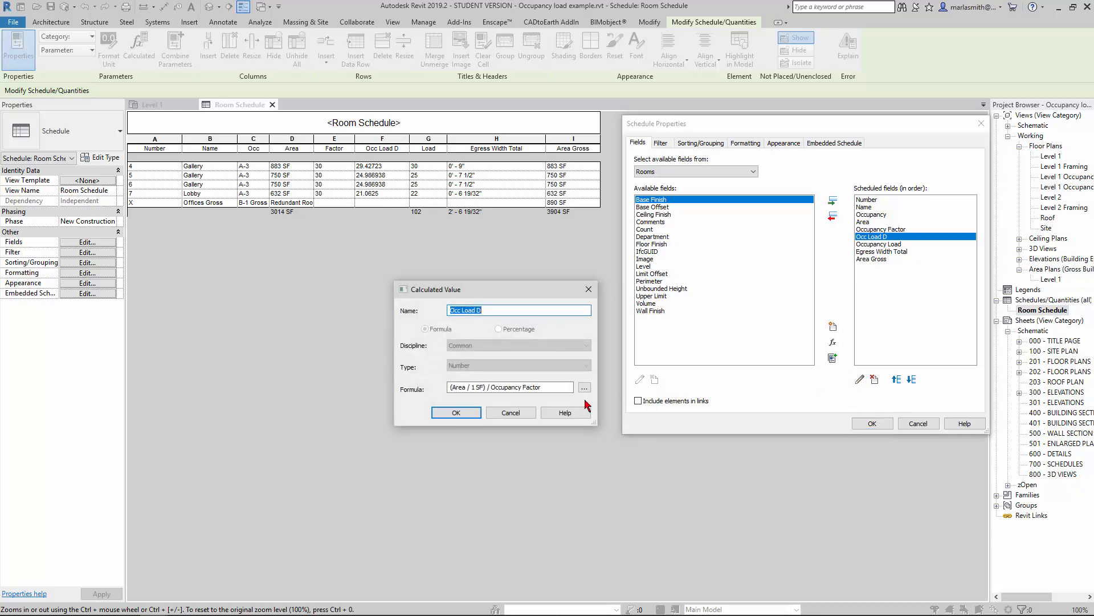
# Change the formula to (Area Gross / 1 SF) / Occupancy Factor and confirm.
pyautogui.click(464, 387)
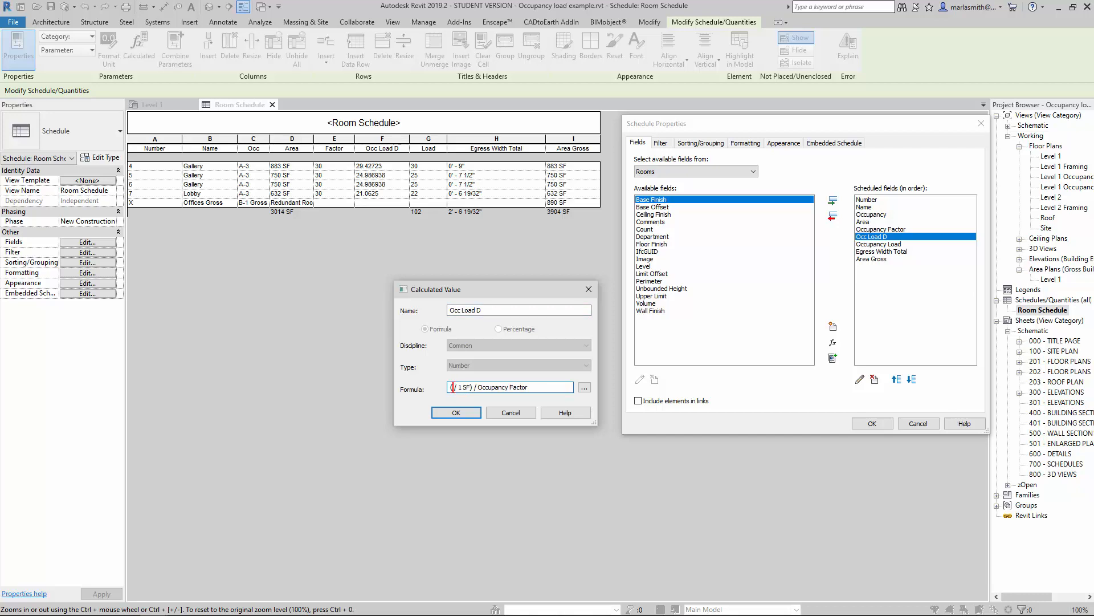
pyautogui.click(584, 388)
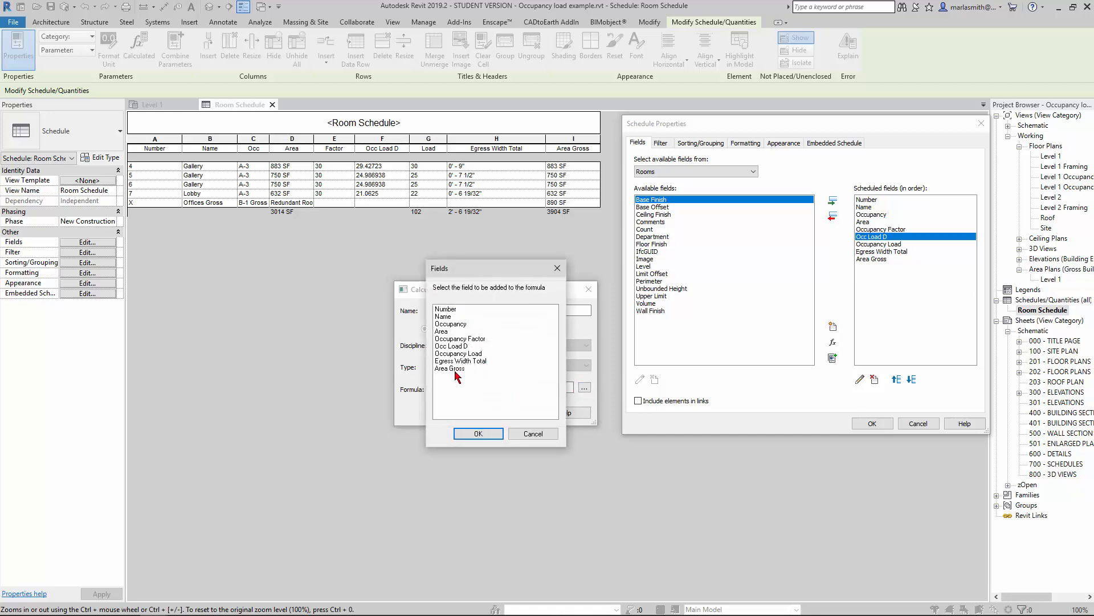
pyautogui.click(477, 434)
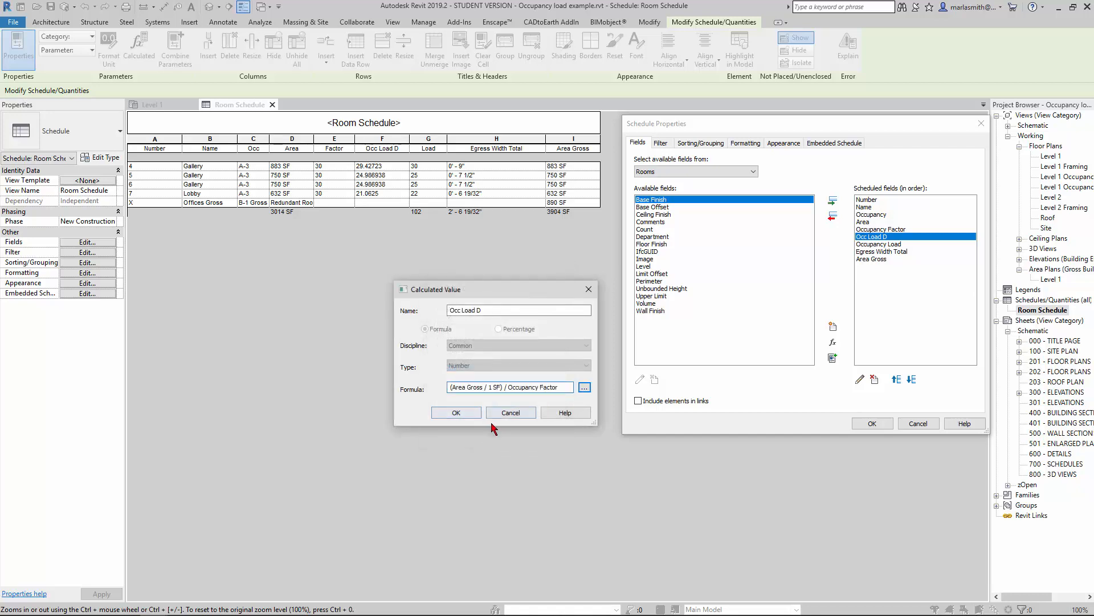
pyautogui.click(456, 412)
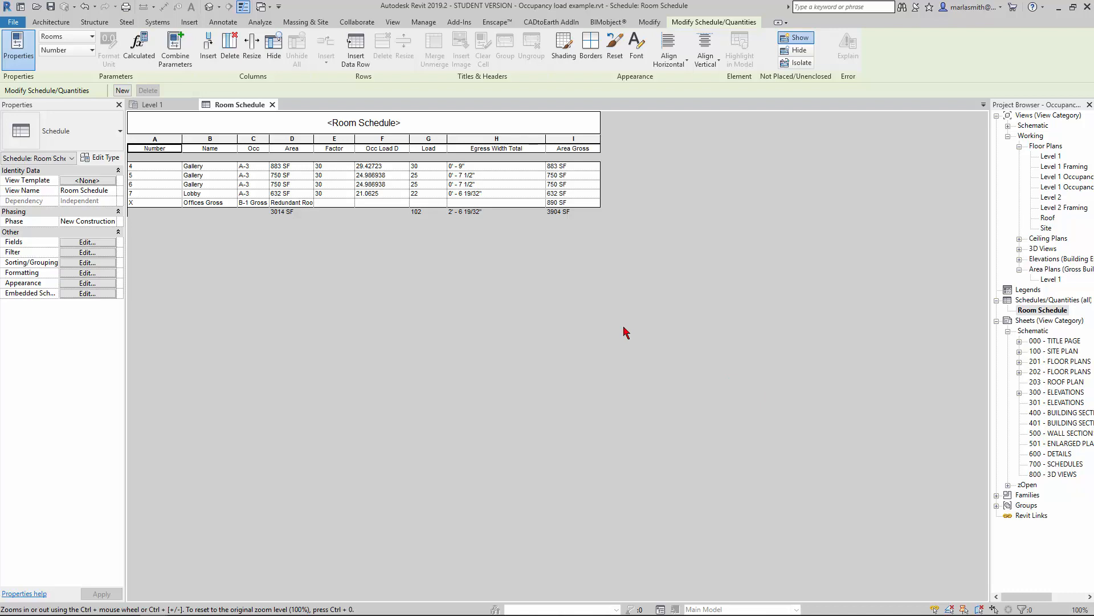
# Set the Offices Gross occupancy factor to 100, raising the load total to 111.
pyautogui.click(154, 147)
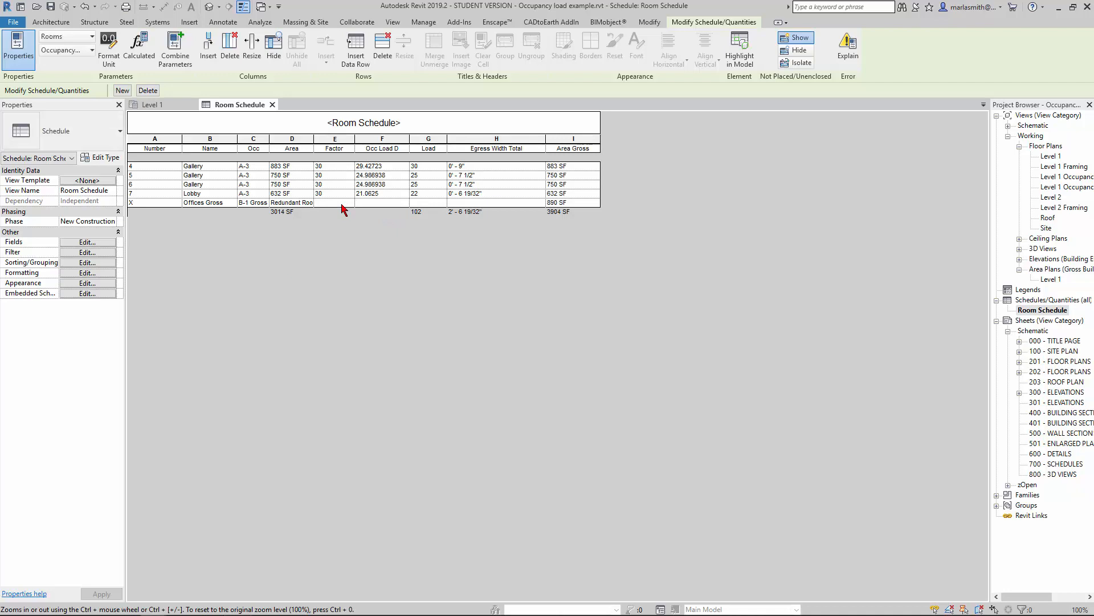
pyautogui.write('1')
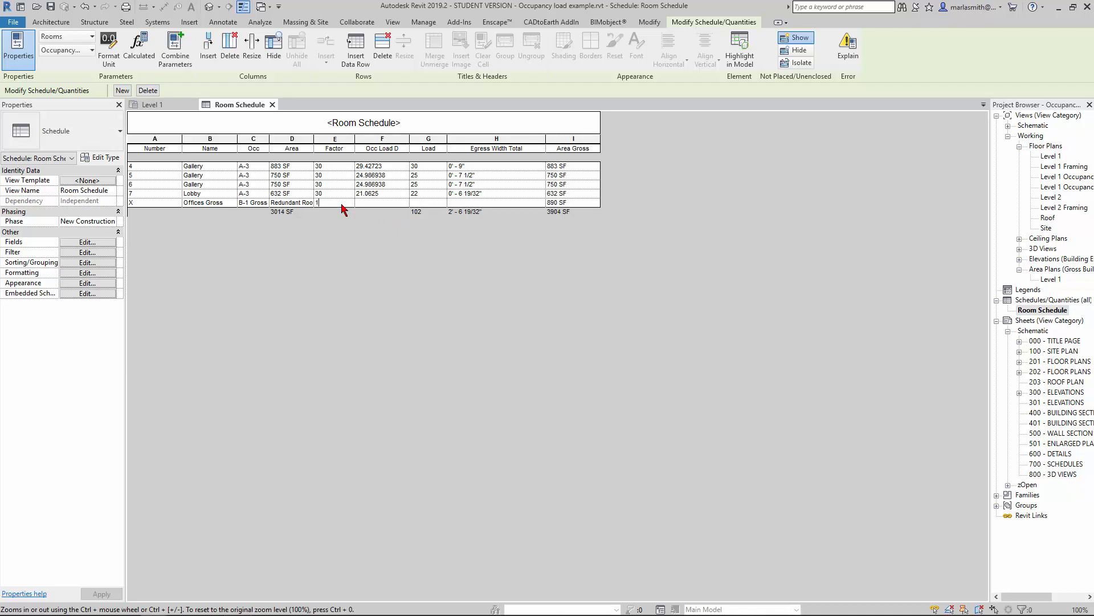
pyautogui.write('00')
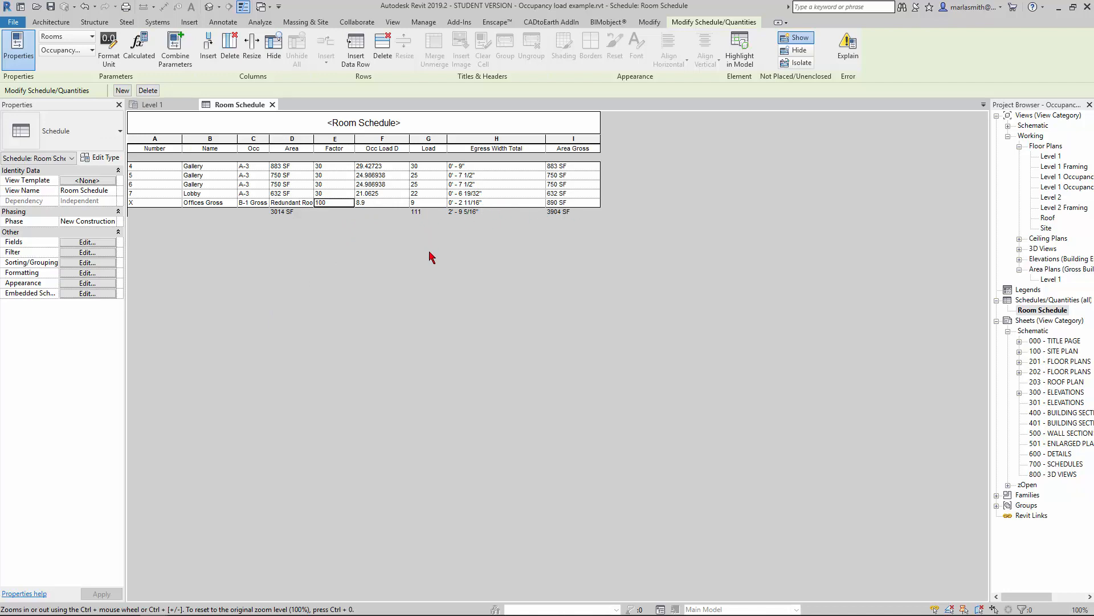
pyautogui.moveTo(197, 207)
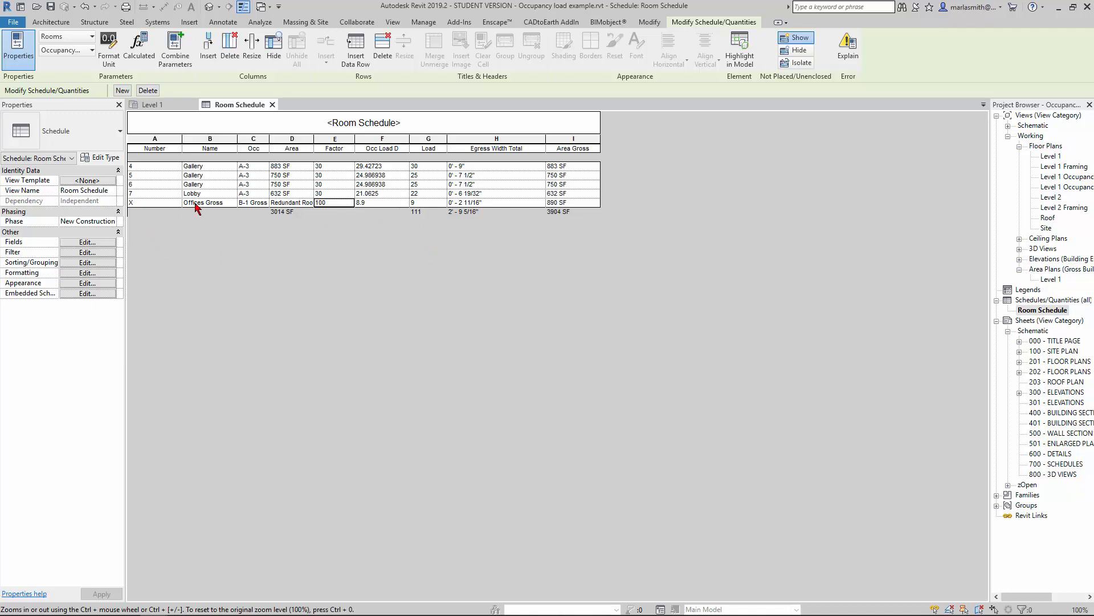
pyautogui.moveTo(370, 215)
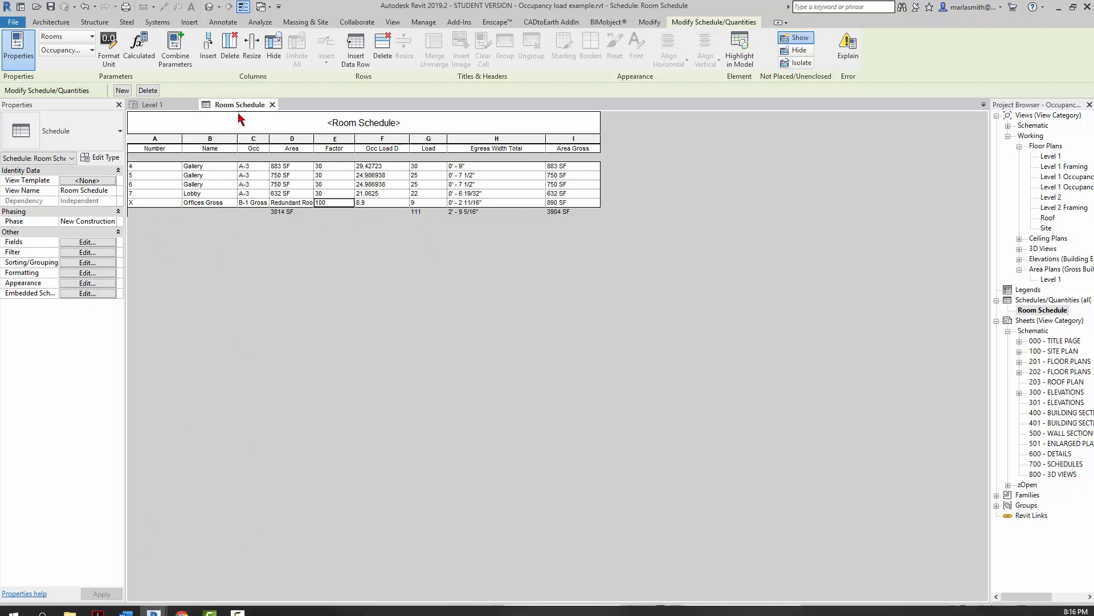
pyautogui.moveTo(319, 377)
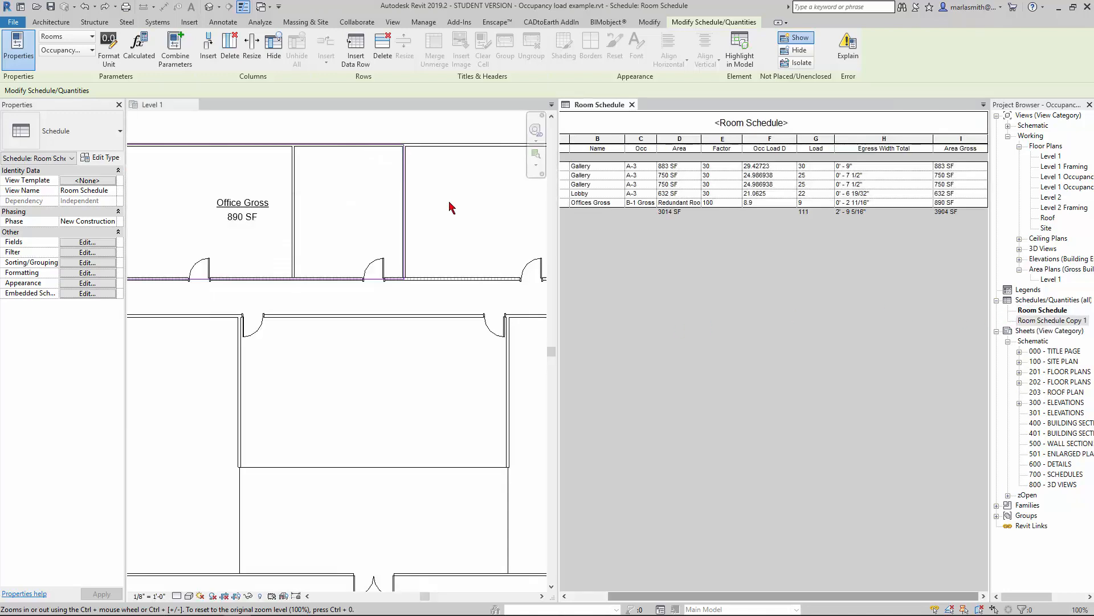
pyautogui.moveTo(772, 181)
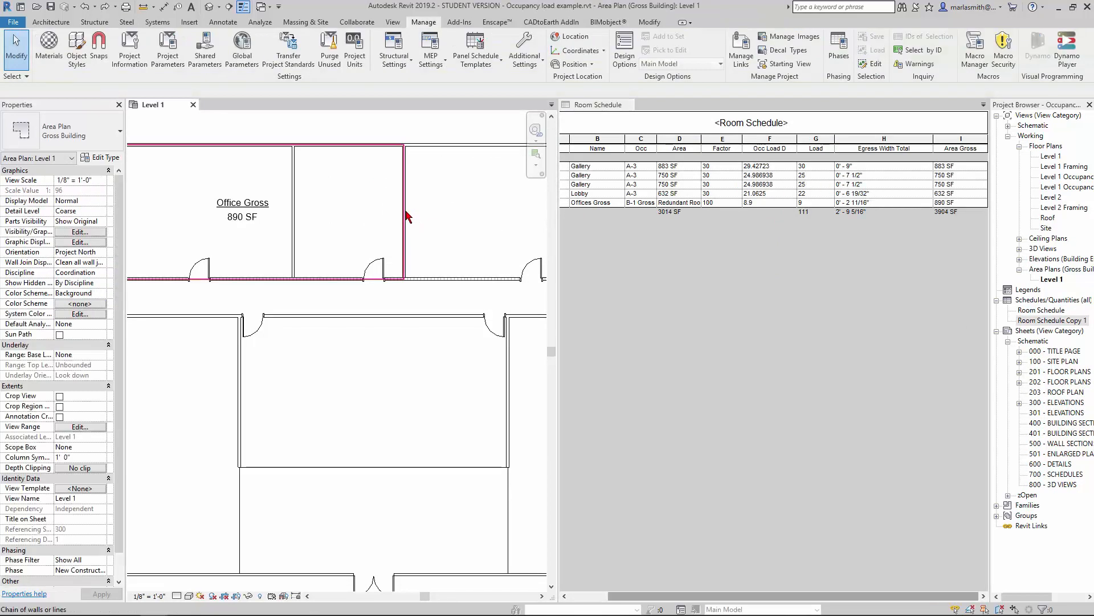
# Drag the wall right of Office Gross outward to enlarge the room.
pyautogui.click(406, 216)
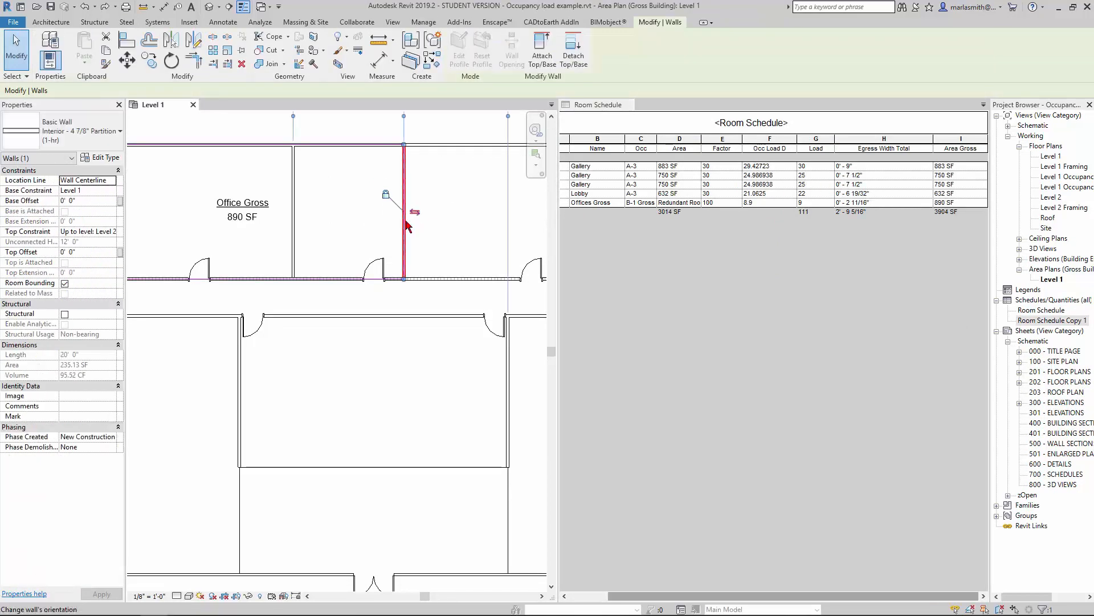
pyautogui.moveTo(407, 224); pyautogui.dragTo(463, 220)
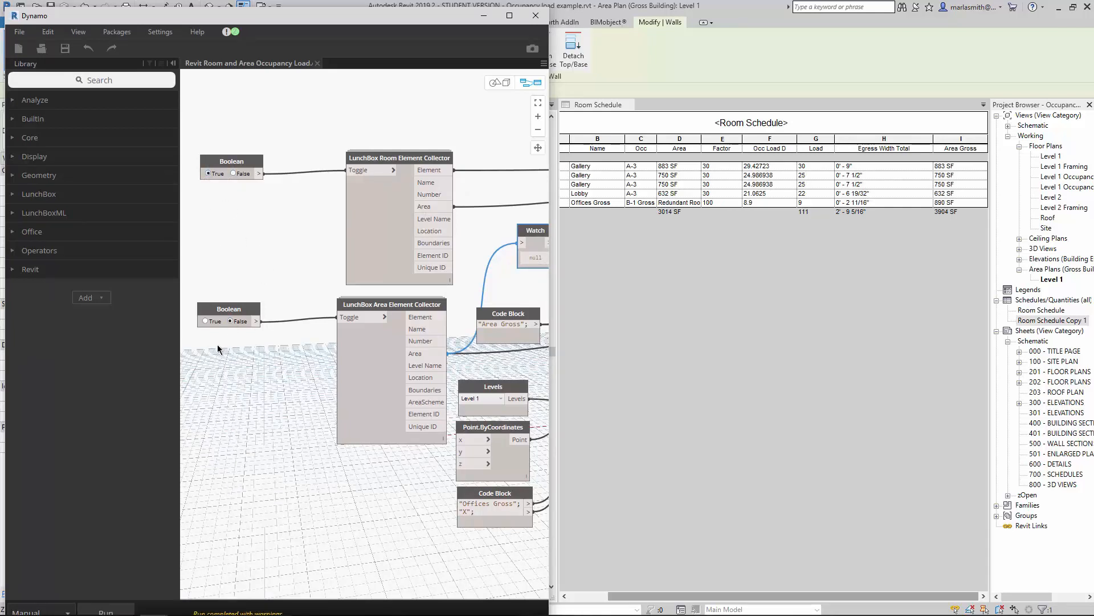
# Toggle the Area Element Collector Boolean to rerun the graph, updating Offices Gross to 1070 SF.
pyautogui.click(206, 321)
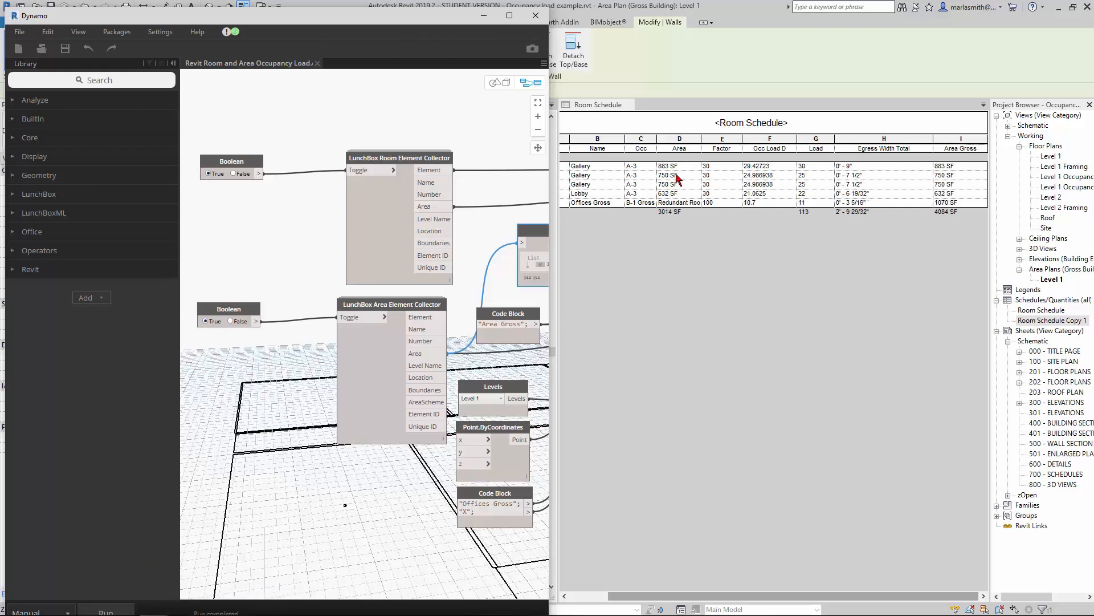
pyautogui.moveTo(924, 230)
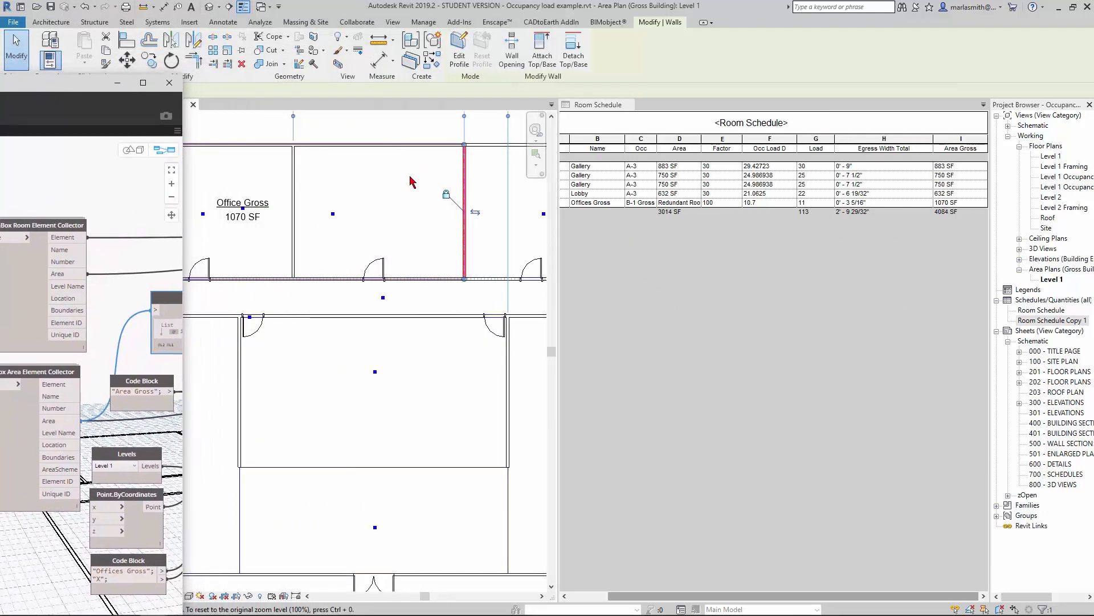
pyautogui.click(423, 21)
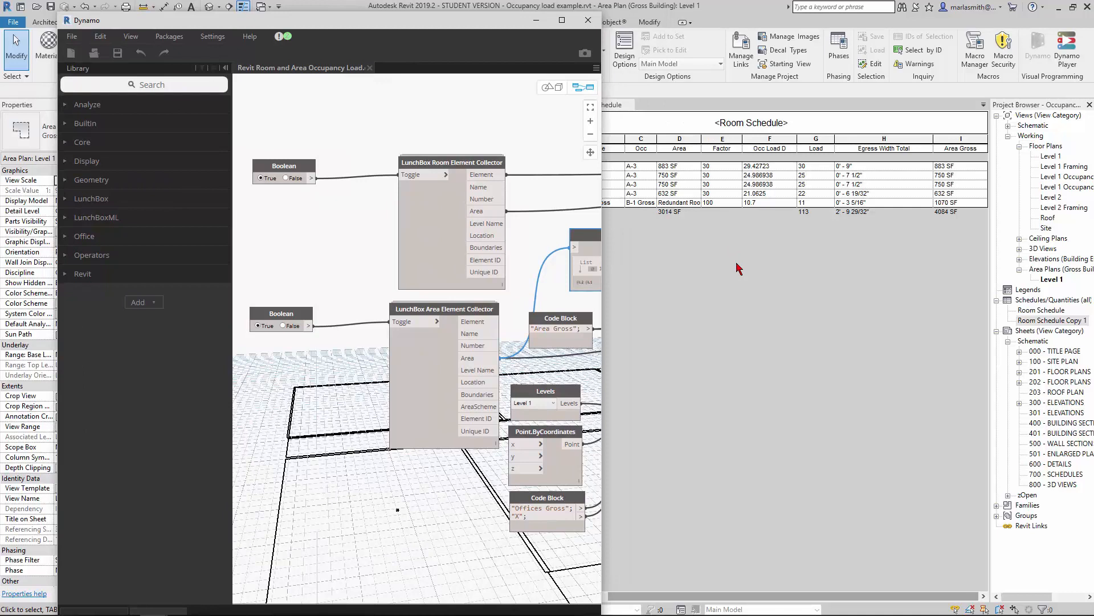
pyautogui.moveTo(567, 103)
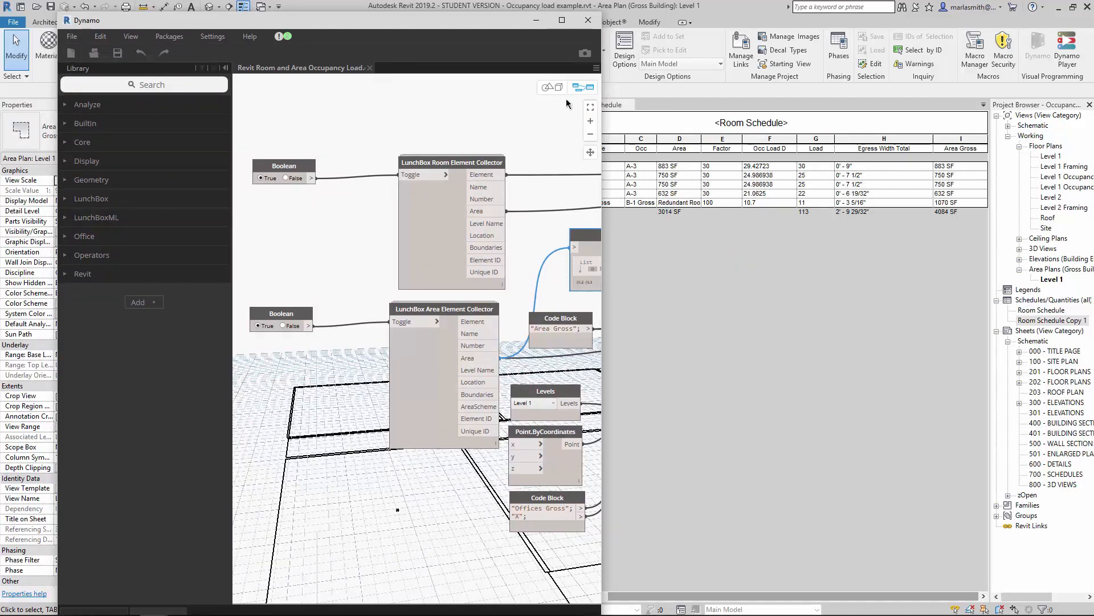